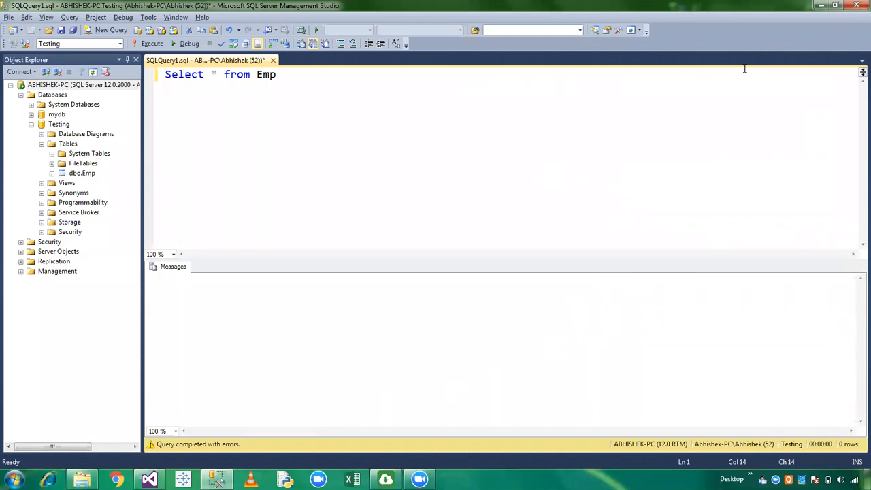
Step: Execute the Select * from Emp query in SSMS to list the employee rows
{"action": "left_click", "coordinate": [152, 42]}
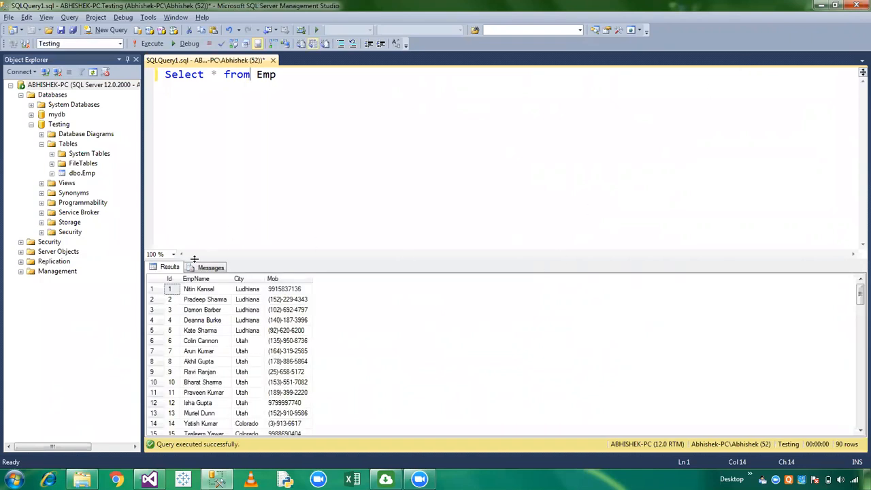
{"action": "mouse_move", "coordinate": [240, 280]}
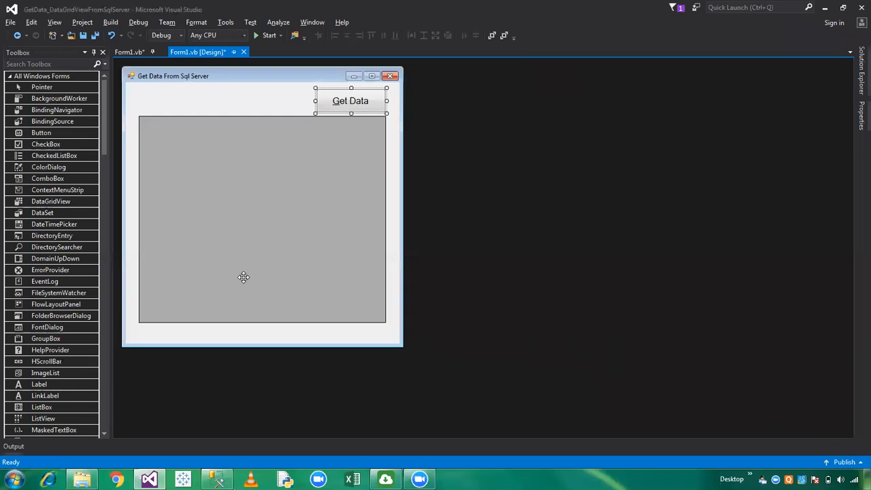
{"action": "mouse_move", "coordinate": [220, 190]}
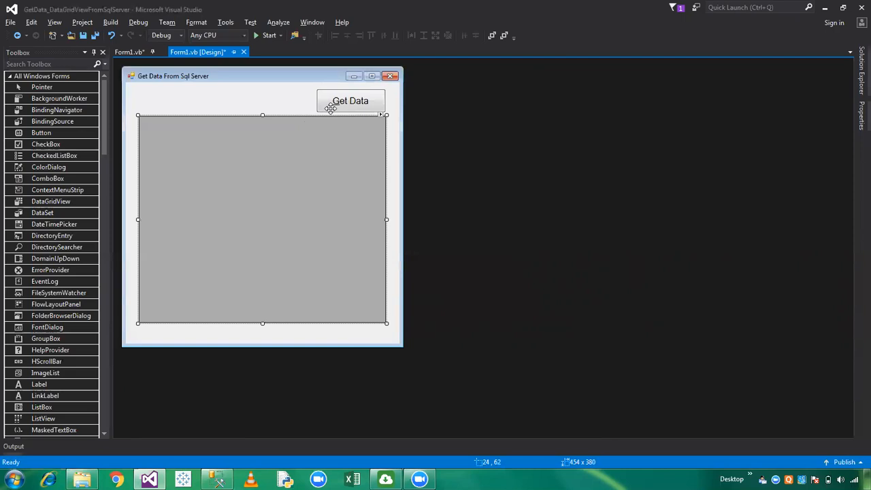
{"action": "mouse_move", "coordinate": [296, 215]}
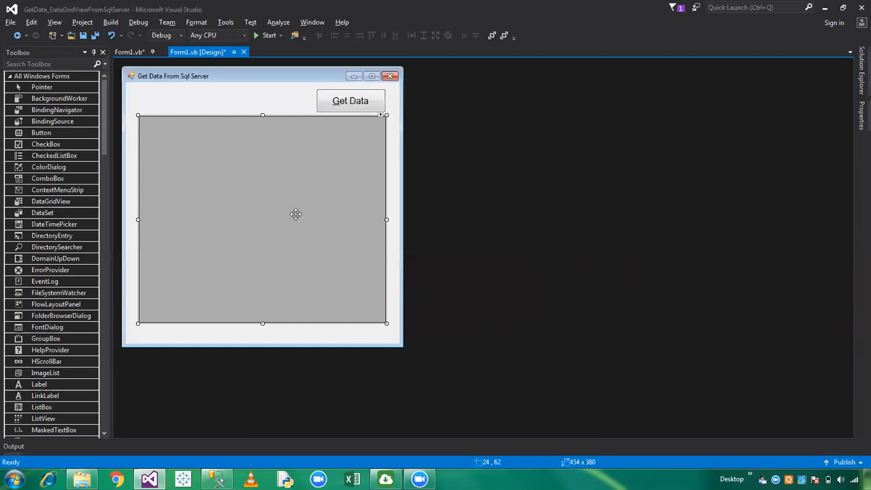
{"action": "mouse_move", "coordinate": [340, 116]}
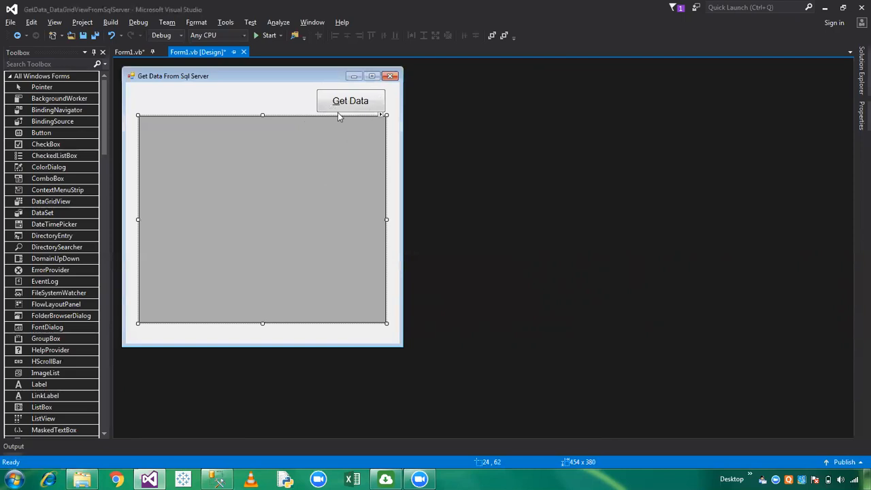
Step: Generate the Button1_Click handler from the Get Data button and view its code
{"action": "double_click", "coordinate": [350, 101]}
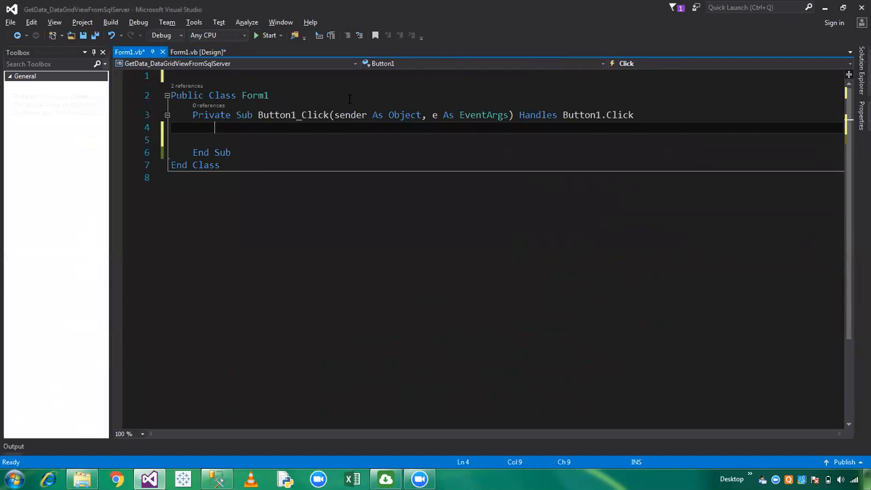
Step: Declare Dim ConnectionString As String inside Button1_Click
{"action": "type", "text": "D"}
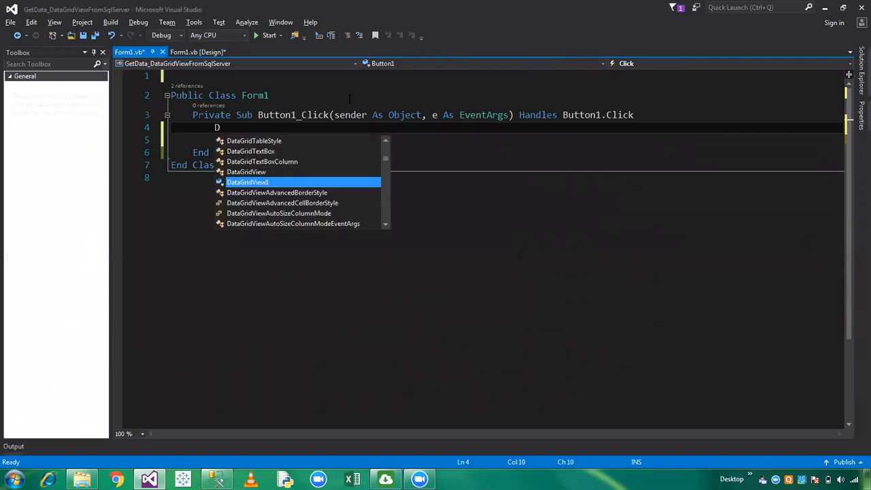
{"action": "type", "text": "Connection"}
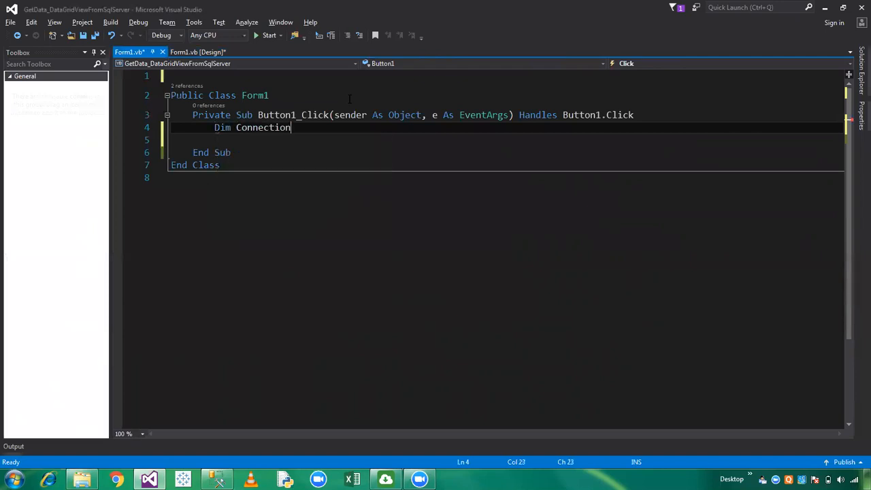
{"action": "type", "text": "String as"}
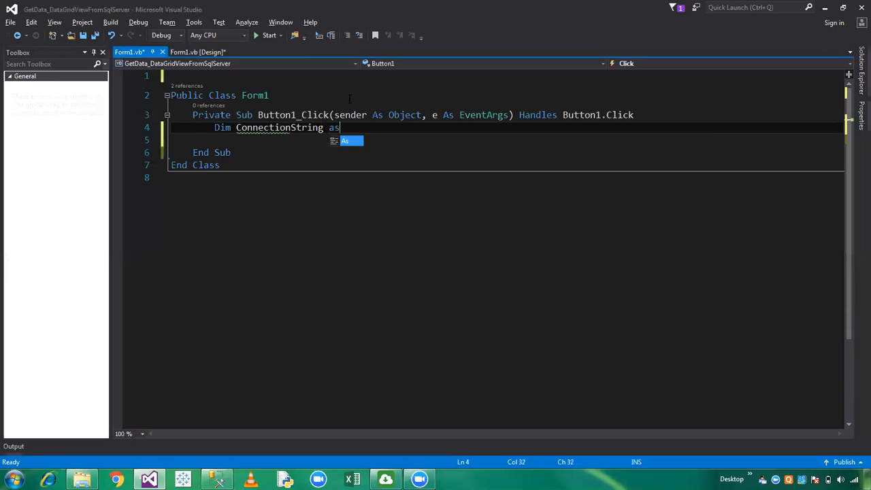
{"action": "type", "text": "stt"}
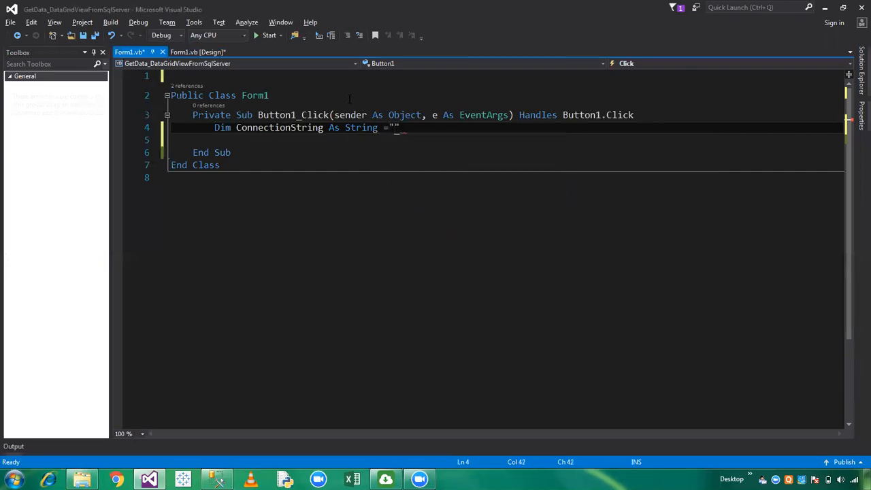
Step: Begin the string value with "Data Source=Abhishek-PC", checking the server name in SSMS
{"action": "type", "text": "Data Sopur"}
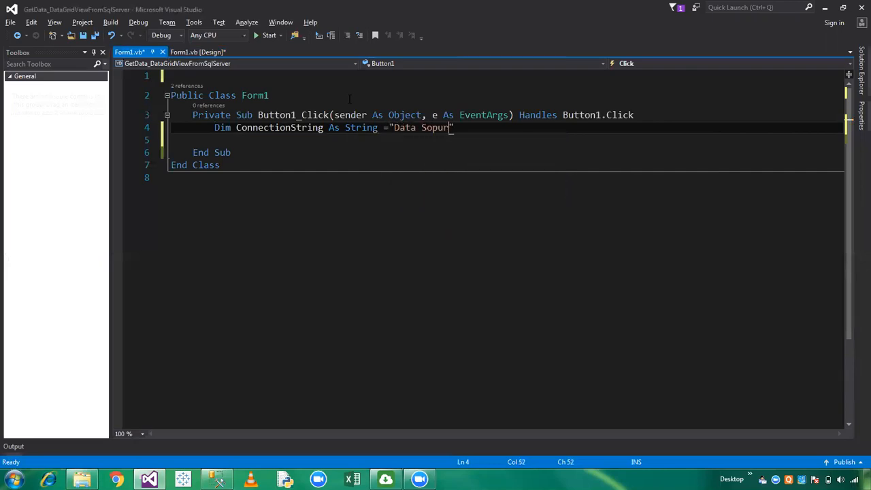
{"action": "key", "text": "backspace"}
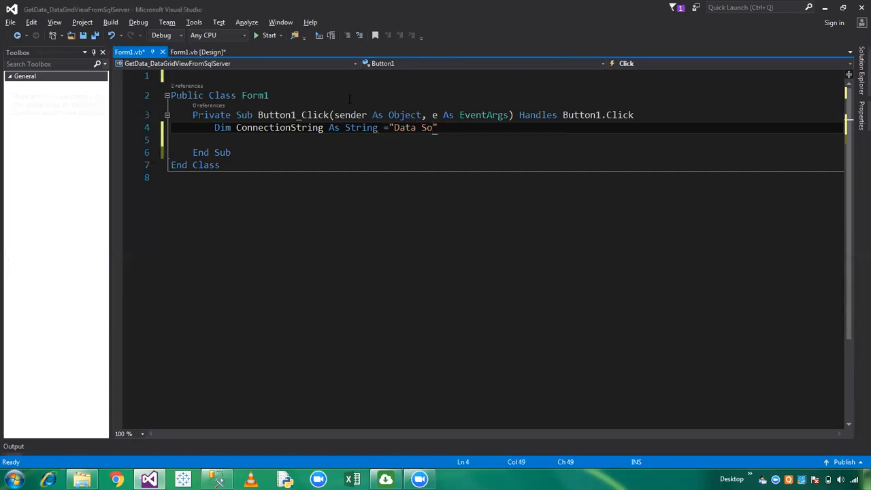
{"action": "type", "text": "urce"}
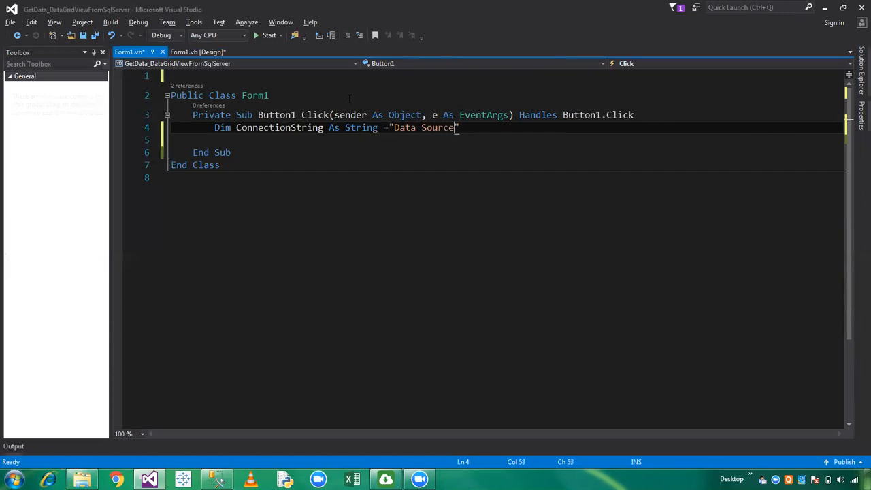
{"action": "type", "text": "\"A"}
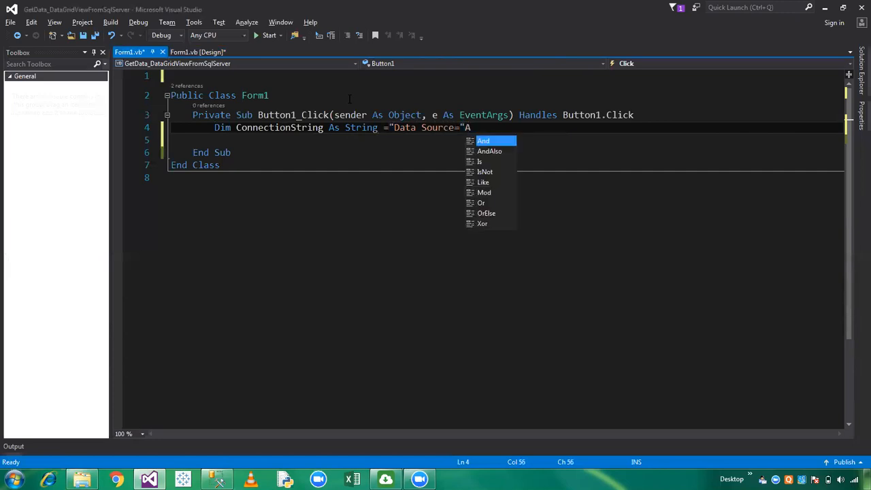
{"action": "type", "text": "Abhishe"}
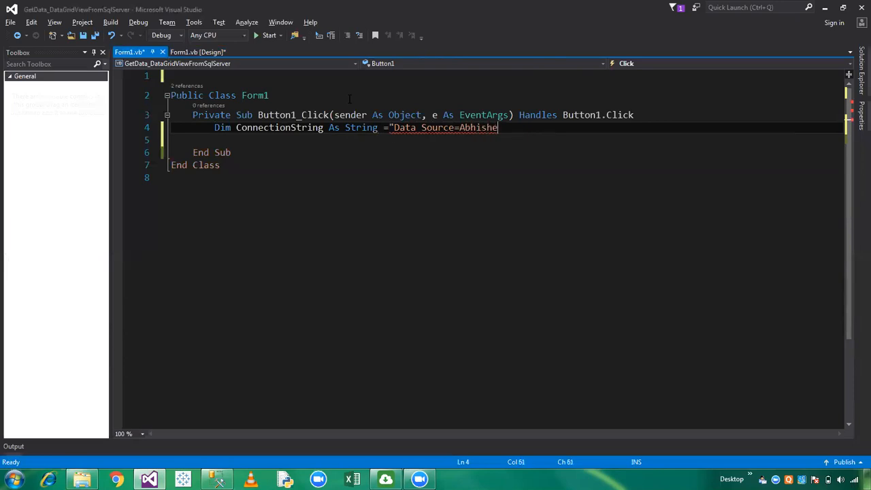
{"action": "type", "text": "k-"}
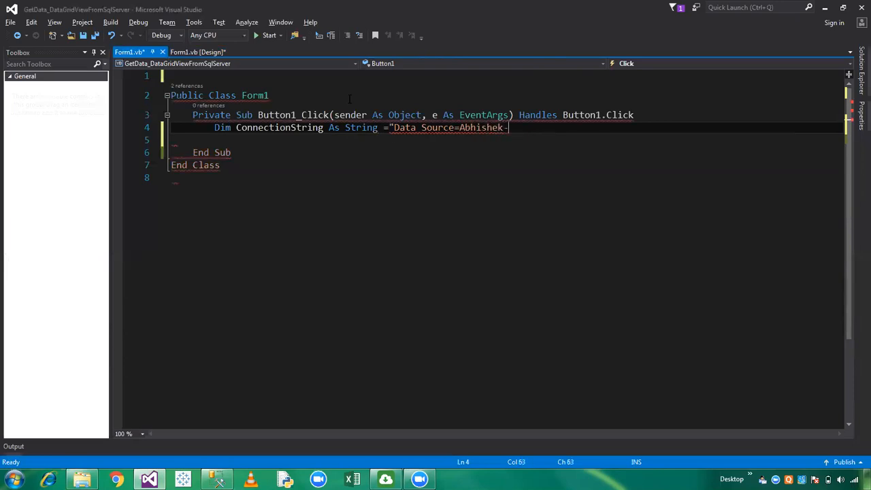
{"action": "type", "text": "PC"}
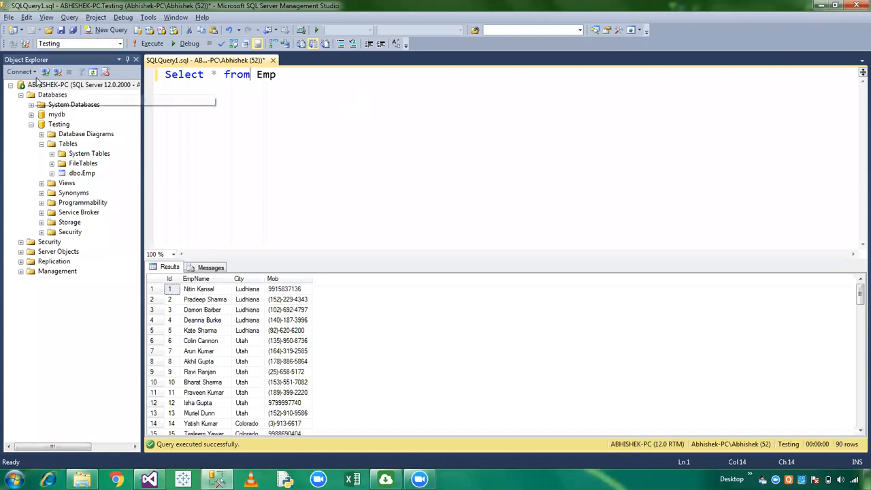
{"action": "left_click", "coordinate": [21, 71]}
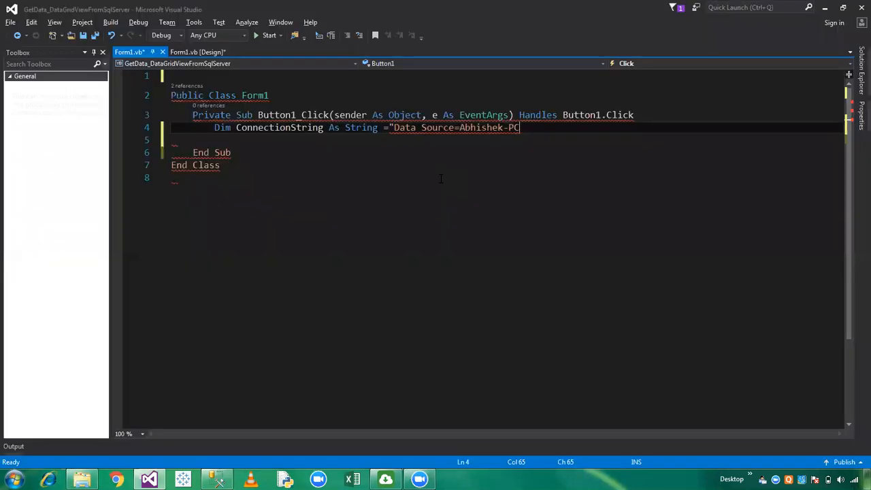
Step: Retype the server name as ABHISHEK-PC and append ;Initial catalog=Testing
{"action": "left_click_drag", "start_coordinate": [520, 128], "coordinate": [460, 127]}
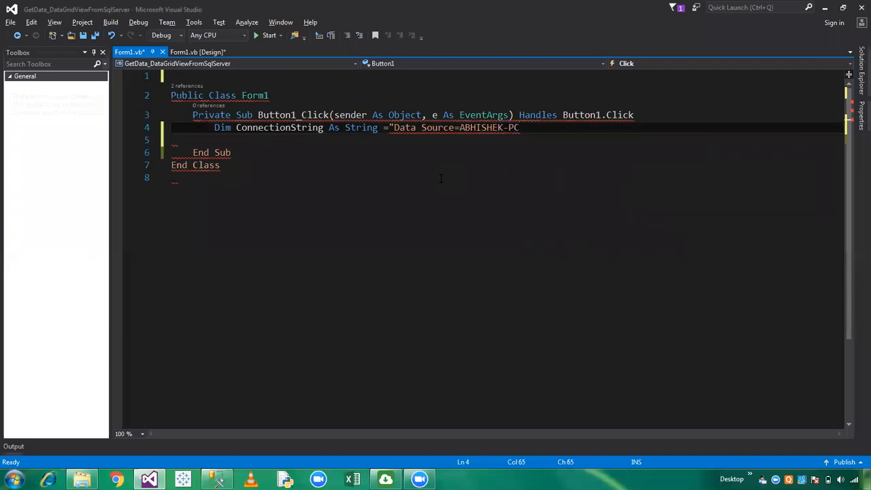
{"action": "type", "text": ";"}
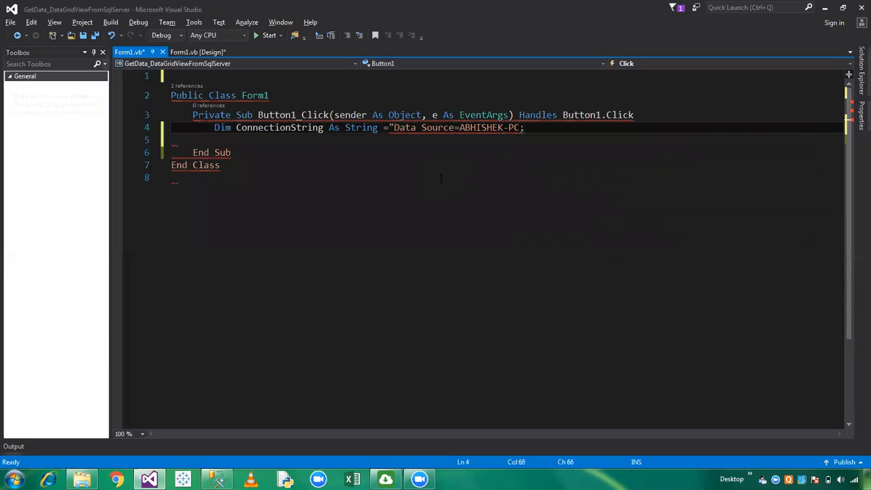
{"action": "type", "text": ";Initial catalog="}
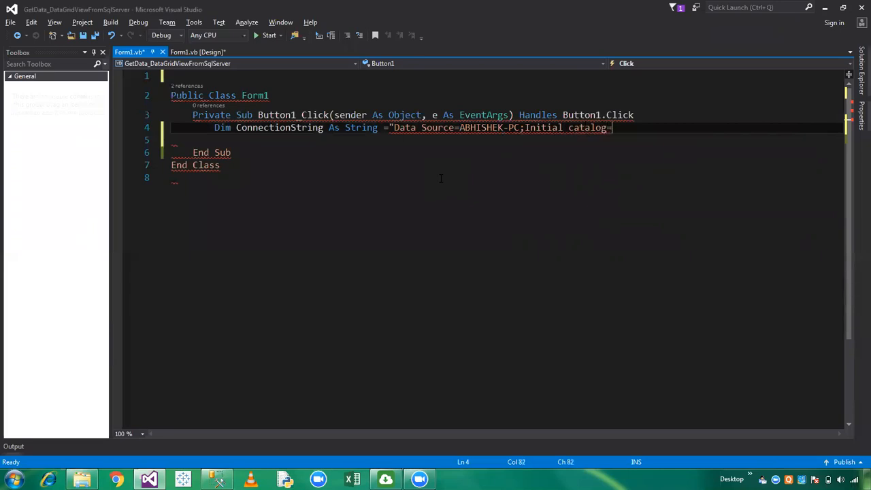
{"action": "type", "text": "Tes"}
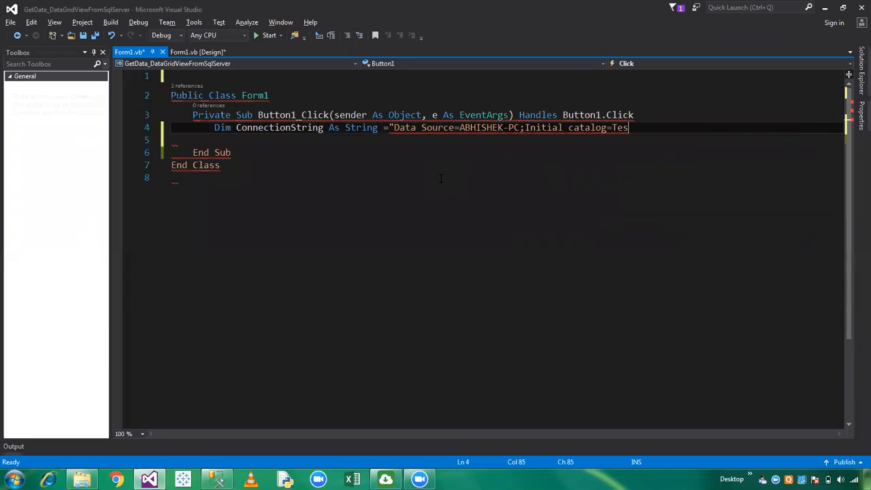
{"action": "type", "text": "ting"}
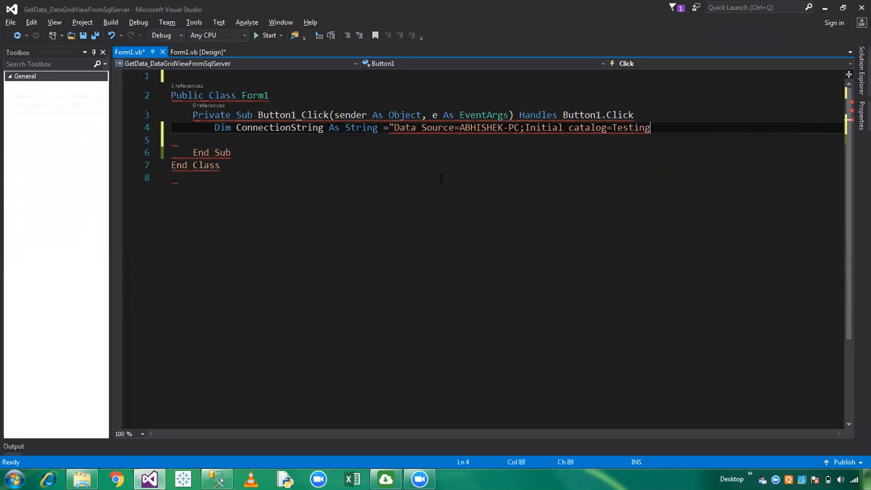
Step: Finish the connection string with ;Integrated Security=True" and return to the form designer
{"action": "type", "text": ";I"}
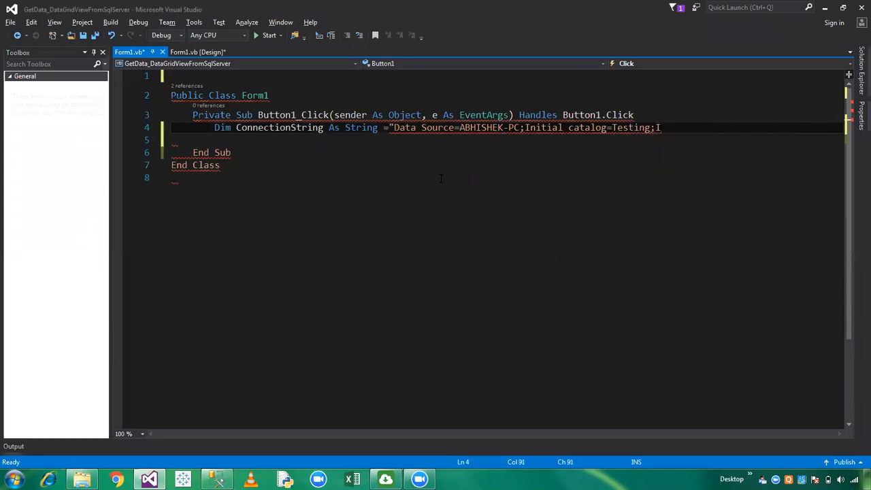
{"action": "type", "text": "Integrated"}
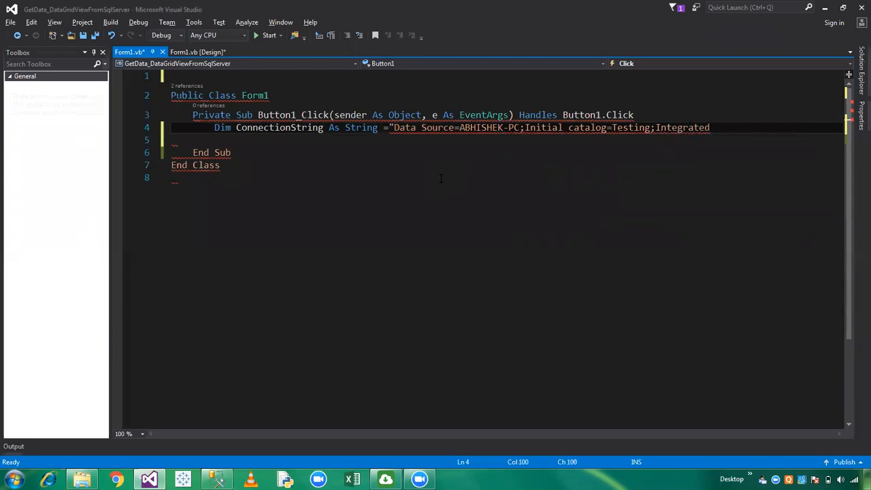
{"action": "type", "text": "Sec"}
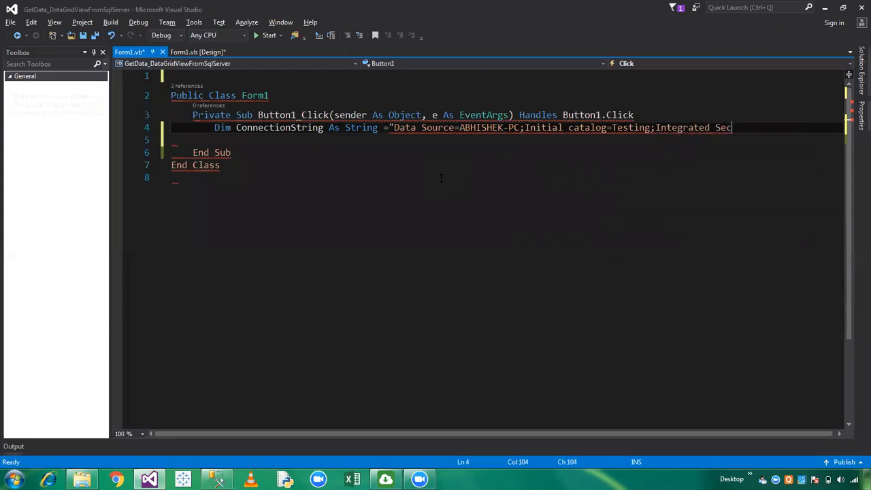
{"action": "type", "text": "urity"}
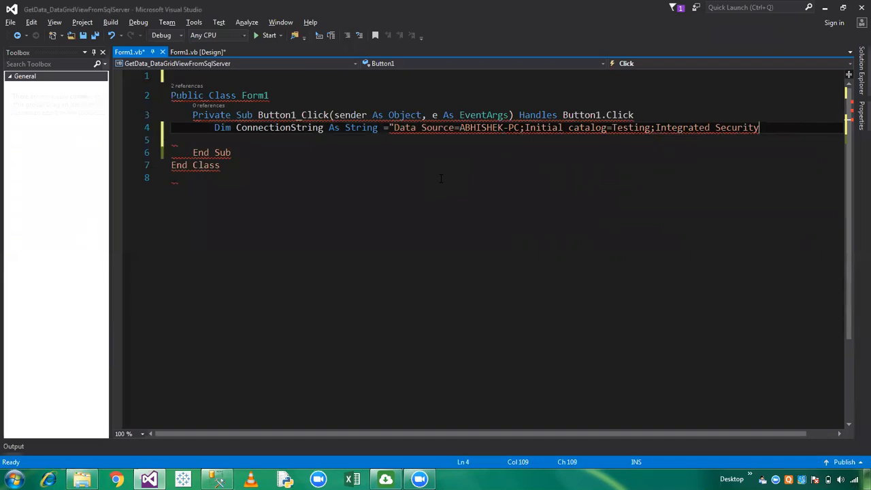
{"action": "type", "text": "=True\""}
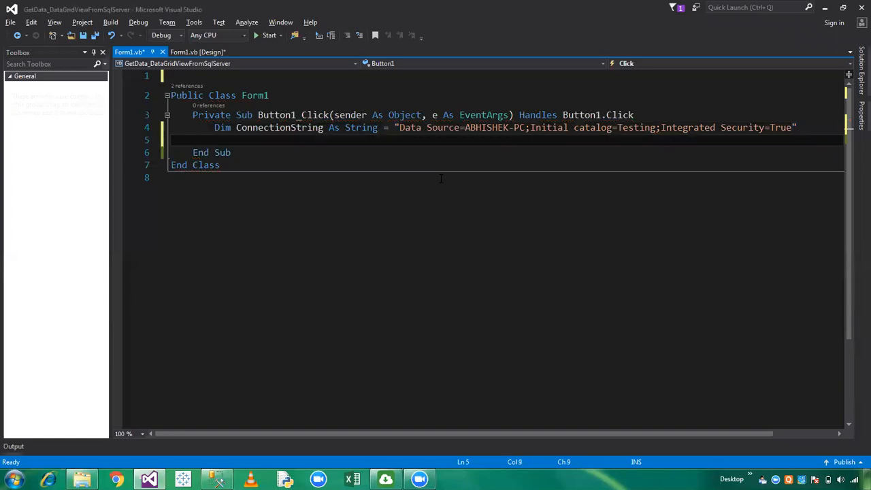
{"action": "left_click", "coordinate": [197, 52]}
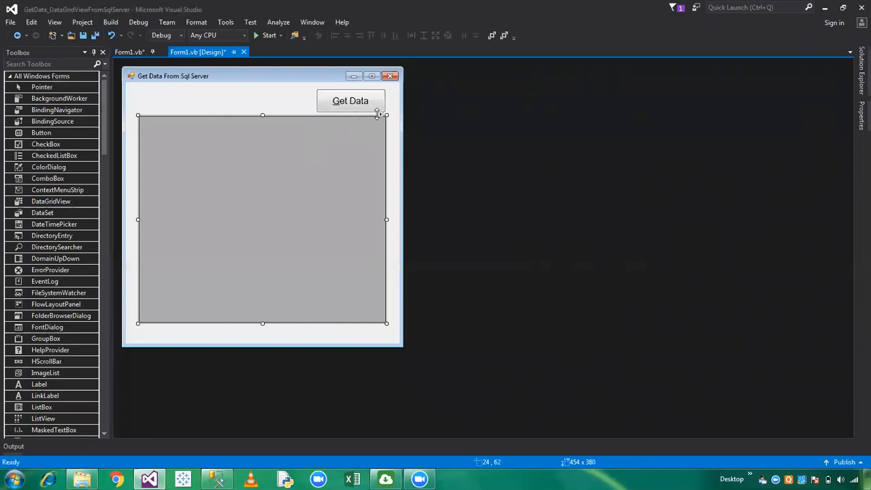
{"action": "mouse_move", "coordinate": [383, 118]}
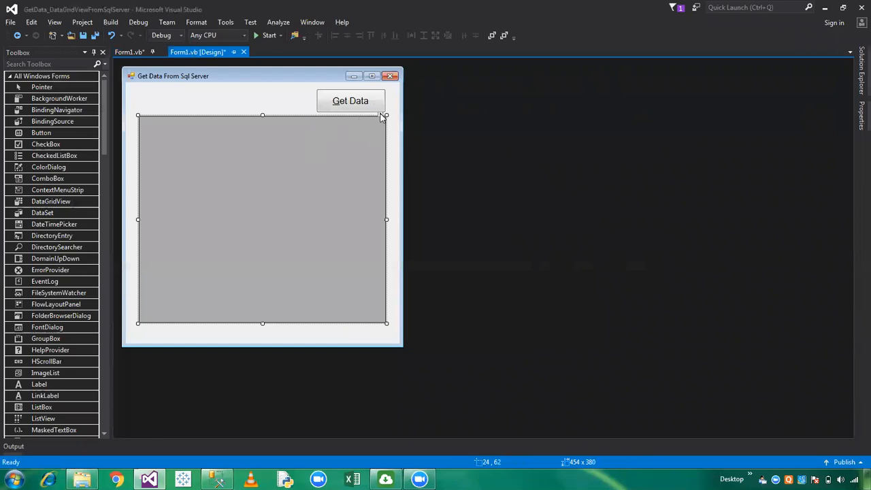
Step: Start adding a Database project data source from the DataGridView's tasks menu
{"action": "left_click", "coordinate": [387, 116]}
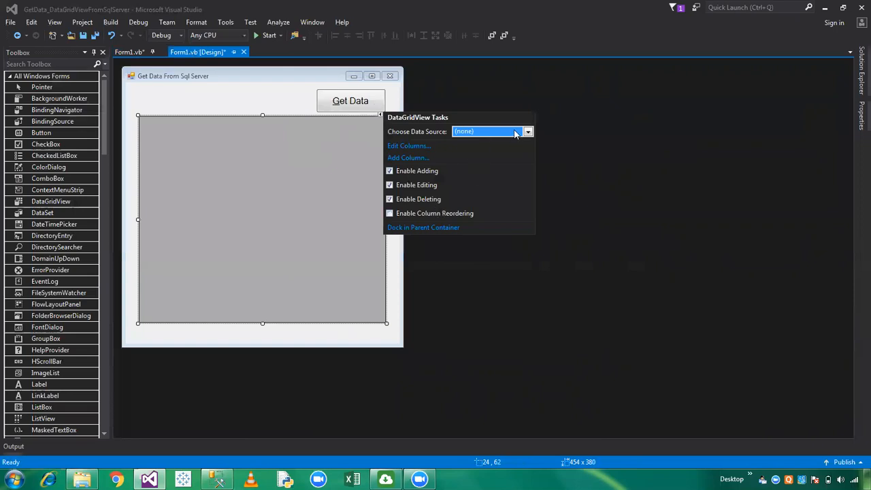
{"action": "left_click", "coordinate": [528, 131]}
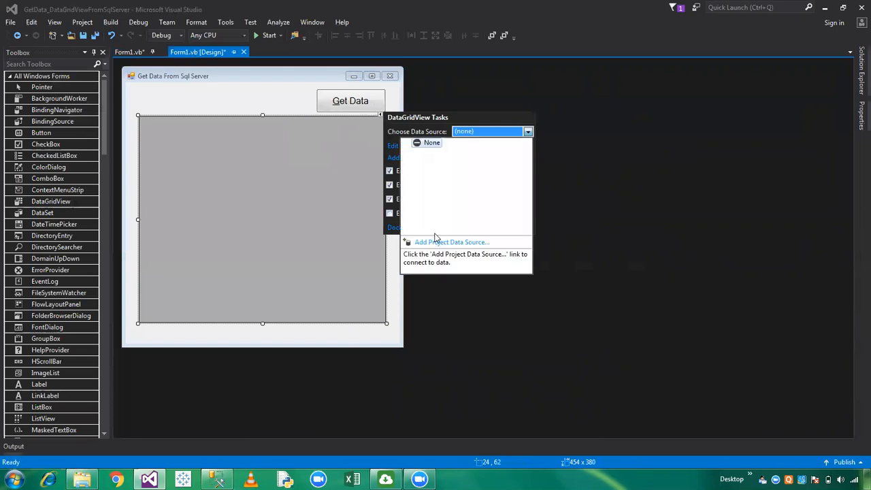
{"action": "left_click", "coordinate": [452, 243]}
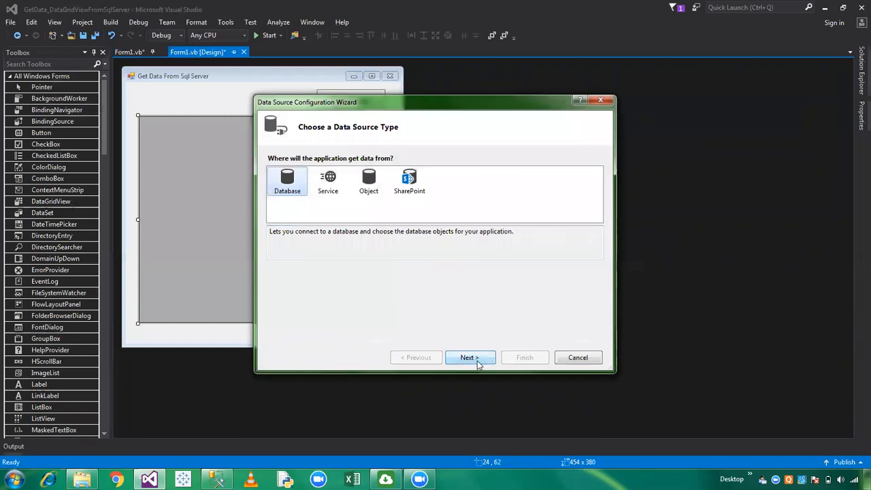
{"action": "left_click", "coordinate": [469, 357]}
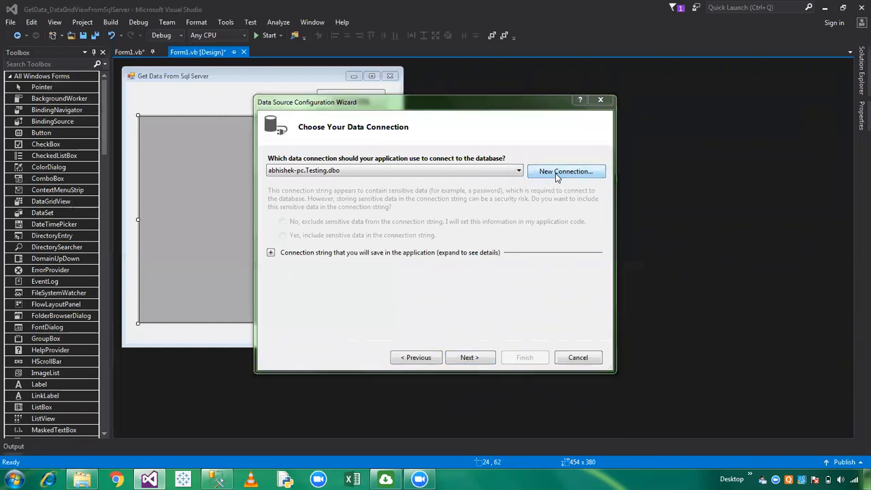
Step: Create a new connection to the Testing database and select its connection string for copying
{"action": "left_click", "coordinate": [566, 171]}
{"action": "type", "text": "ABHISHEK-PC"}
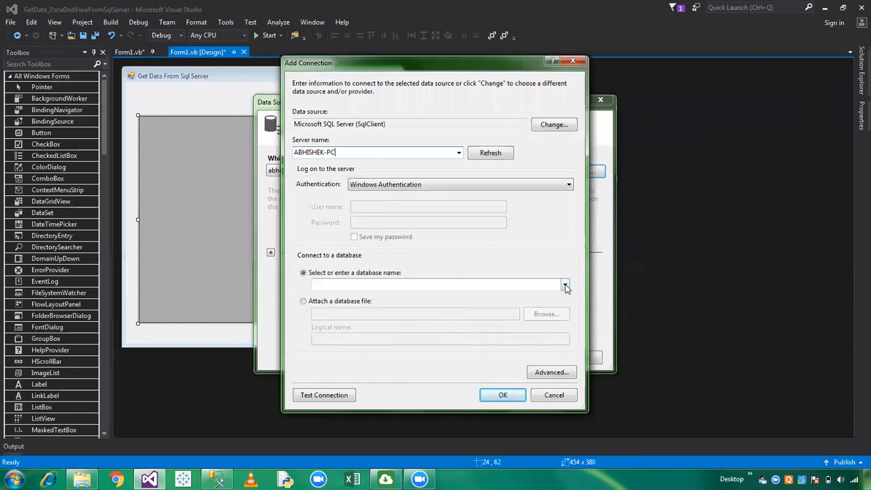
{"action": "left_click", "coordinate": [565, 284]}
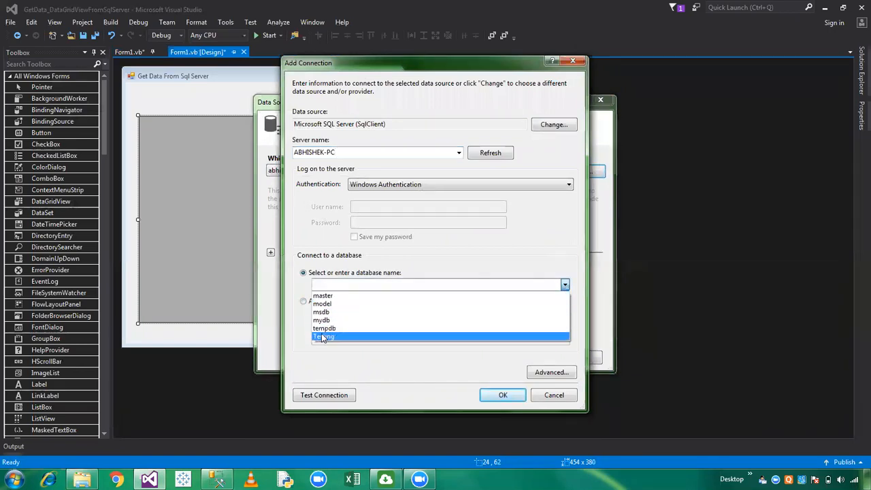
{"action": "left_click", "coordinate": [551, 373]}
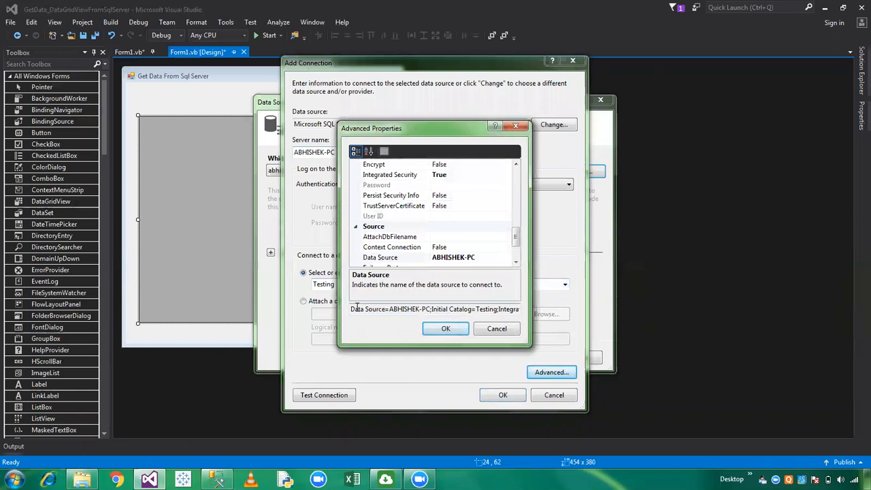
{"action": "triple_click", "coordinate": [434, 309]}
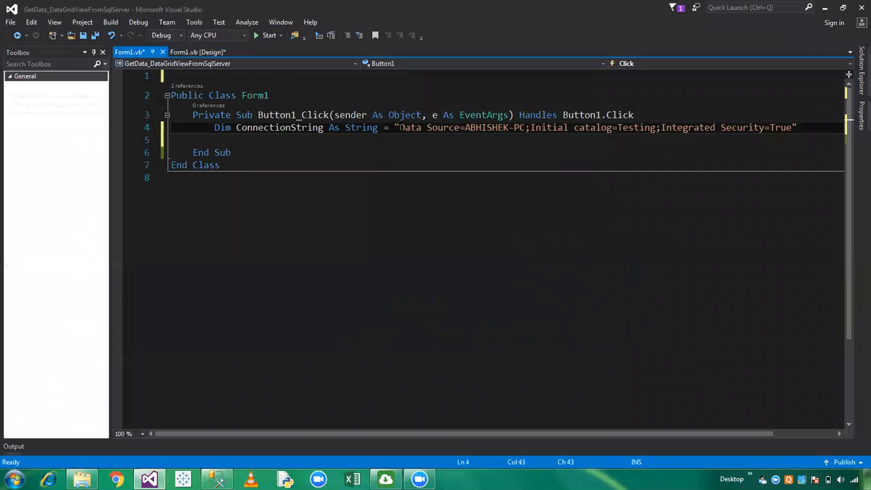
Step: Add Dim Sql = "Select * from emp" to the click handler
{"action": "left_click_drag", "start_coordinate": [400, 128], "coordinate": [792, 128]}
{"action": "type", "text": "C"}
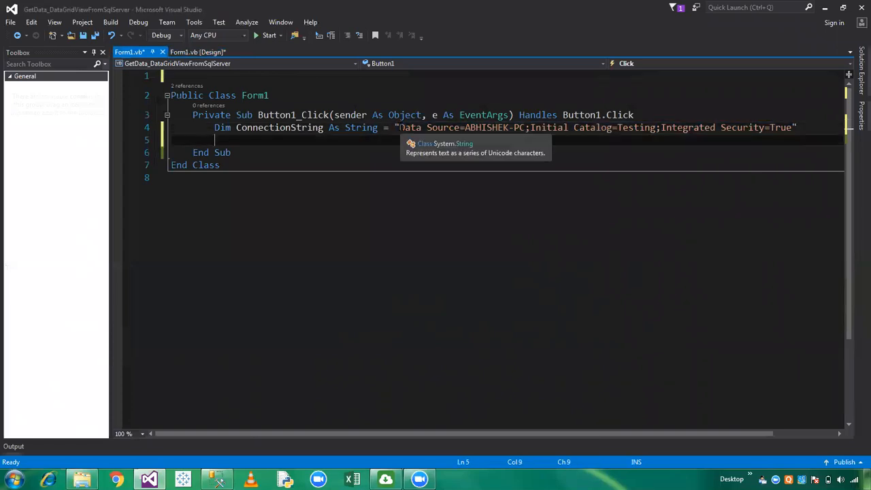
{"action": "mouse_move", "coordinate": [354, 252]}
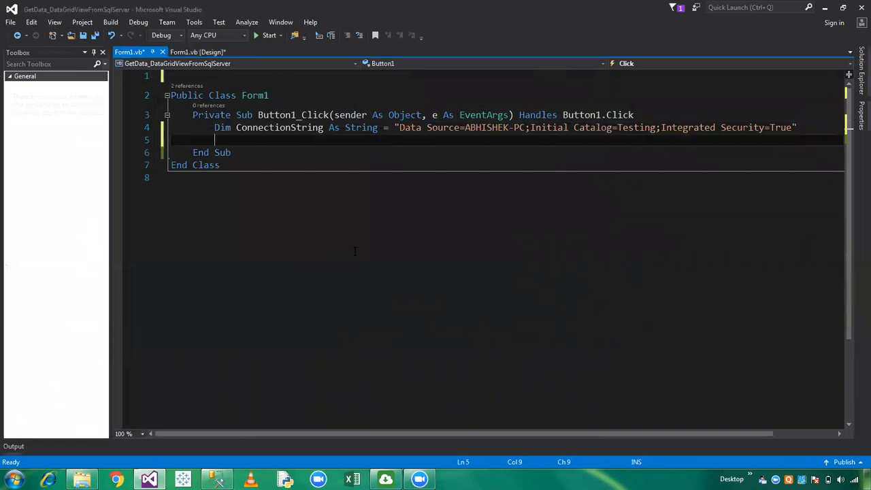
{"action": "type", "text": "Dim Sql As String"}
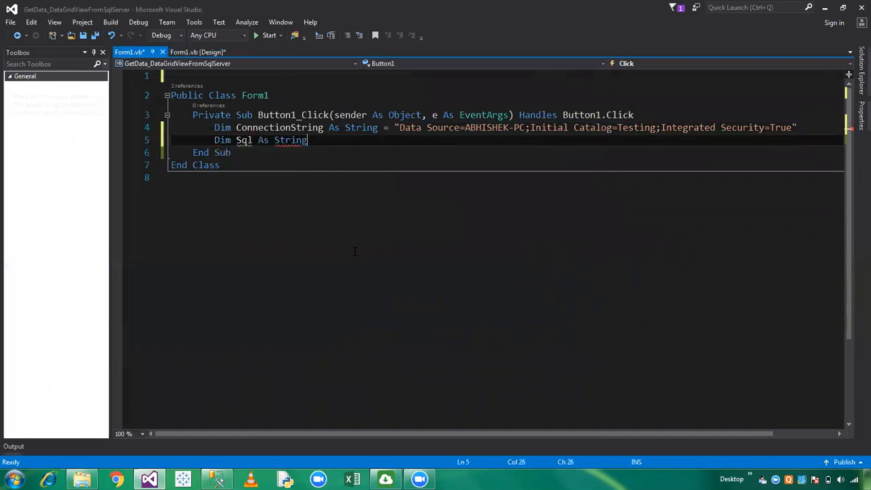
{"action": "type", "text": "="}
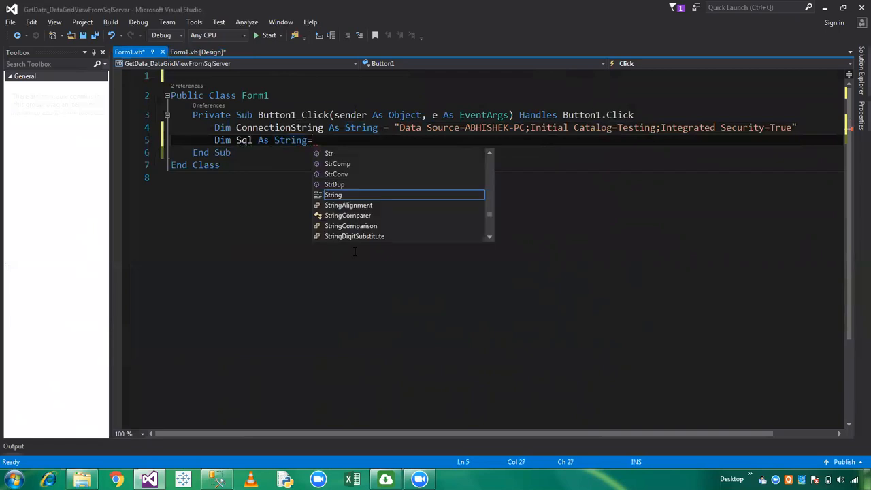
{"action": "type", "text": "=\"\""}
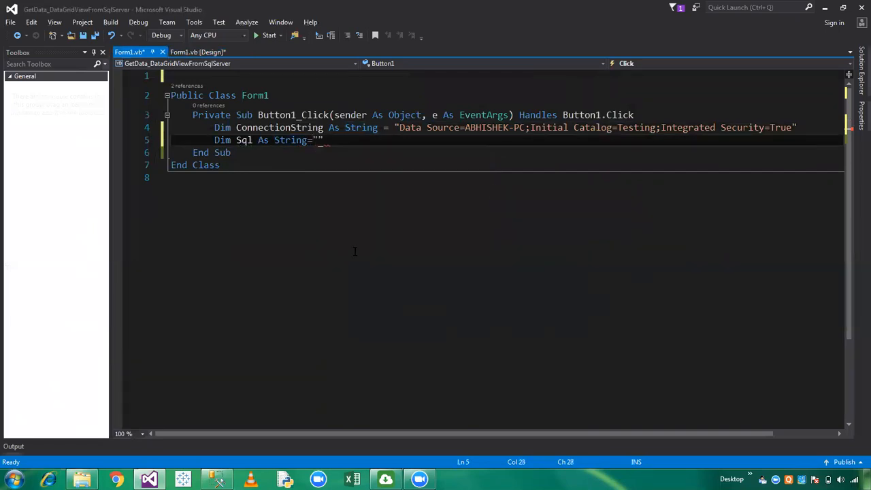
{"action": "type", "text": "Select * f"}
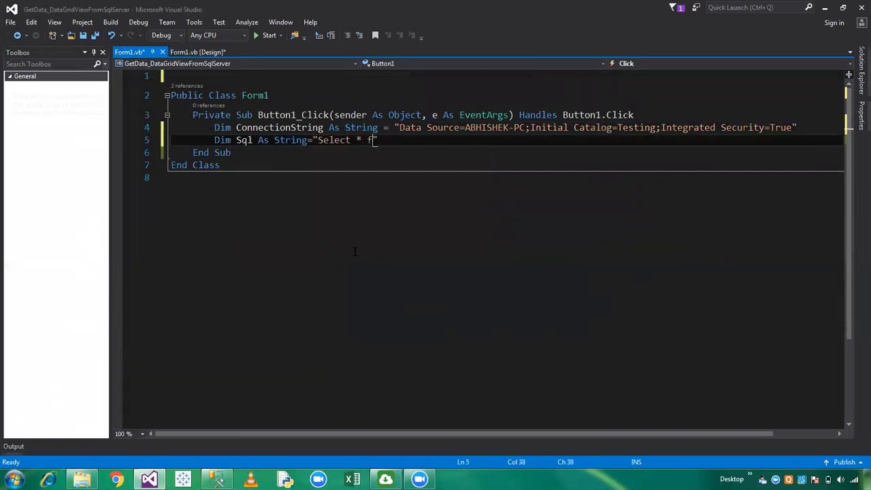
{"action": "type", "text": "rom emp"}
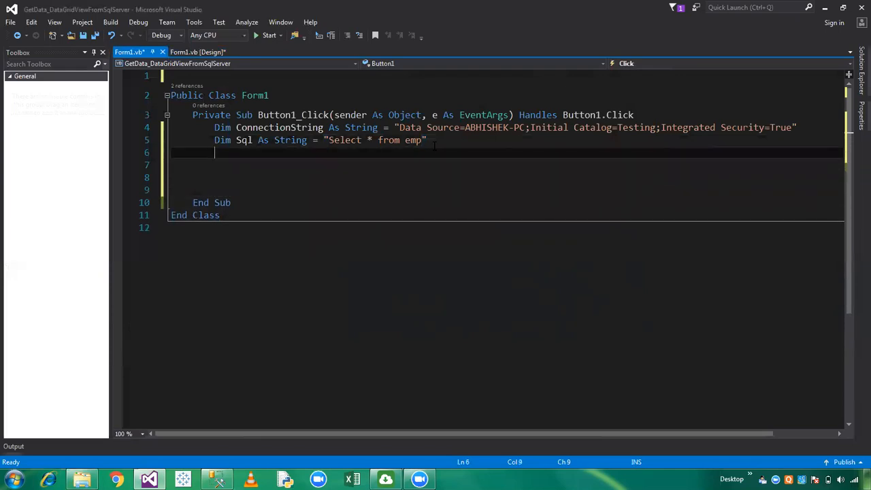
Step: Start declaring Dim Connection As New SqlConnection
{"action": "type", "text": "Di"}
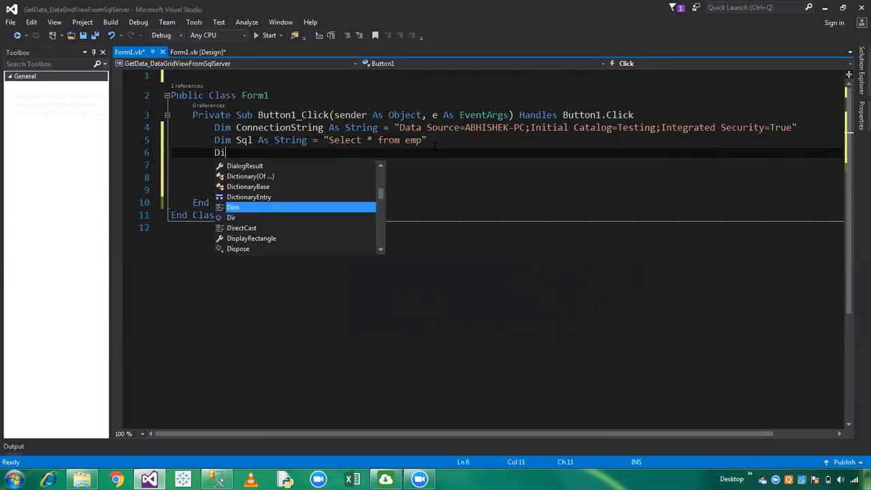
{"action": "type", "text": "c"}
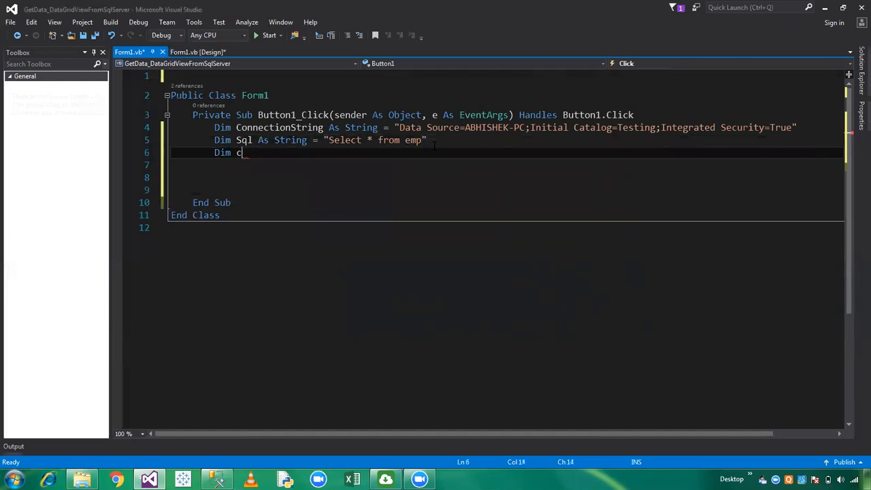
{"action": "type", "text": "onne"}
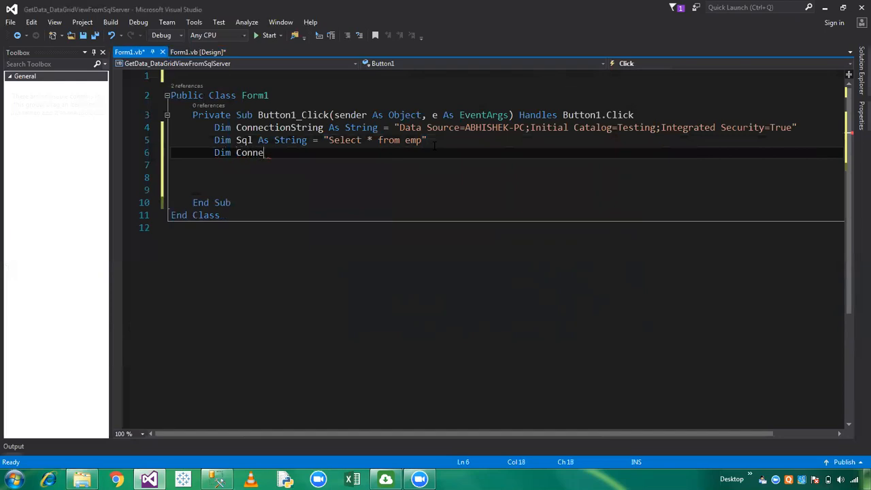
{"action": "type", "text": "ction"}
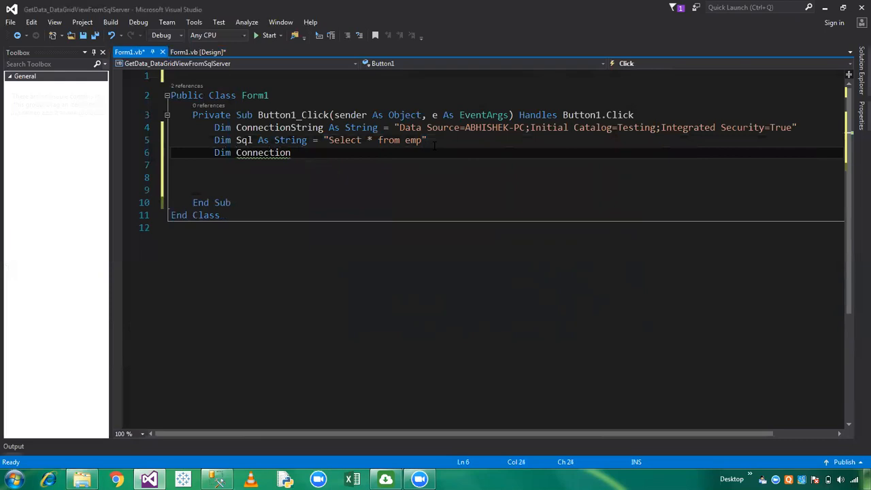
{"action": "type", "text": "As New SqlC"}
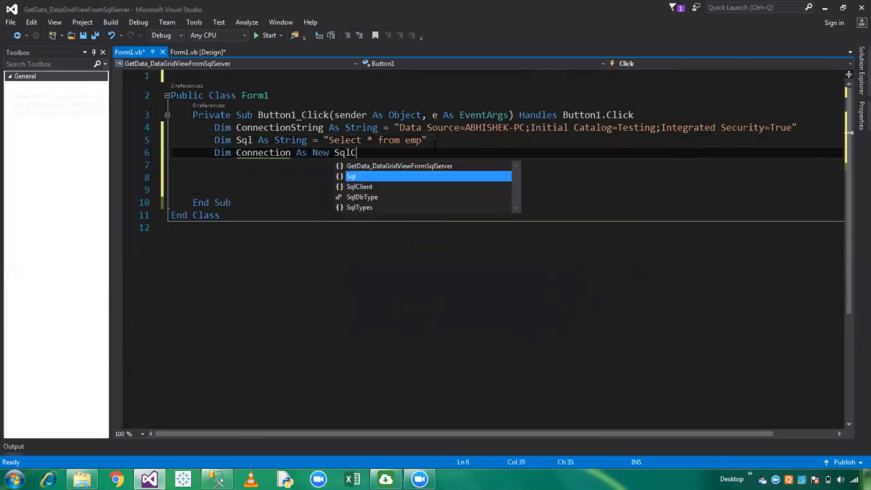
{"action": "type", "text": "o"}
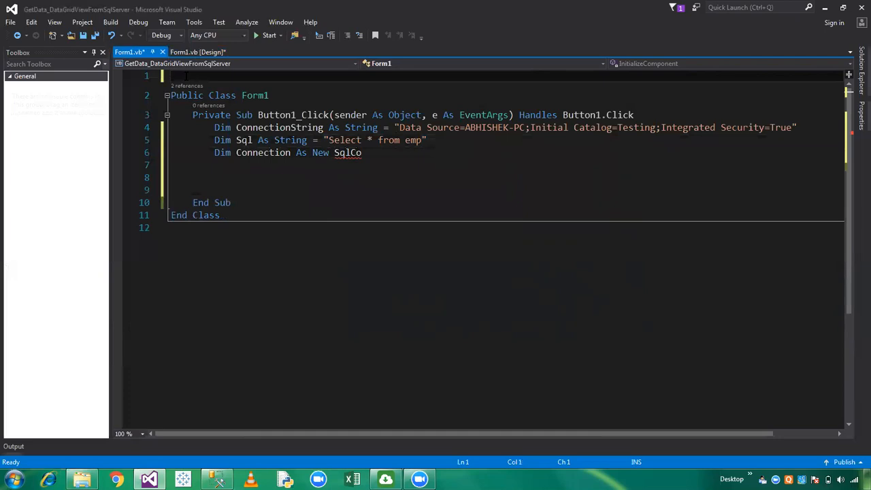
Step: Import System.Data.SqlClient and complete SqlConnection(ConnectionString)
{"action": "type", "text": "Imports"}
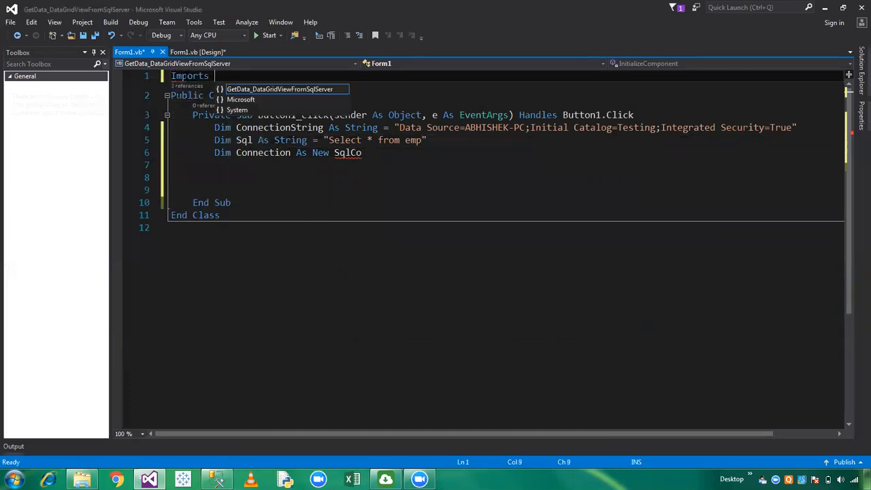
{"action": "type", "text": "System.dat"}
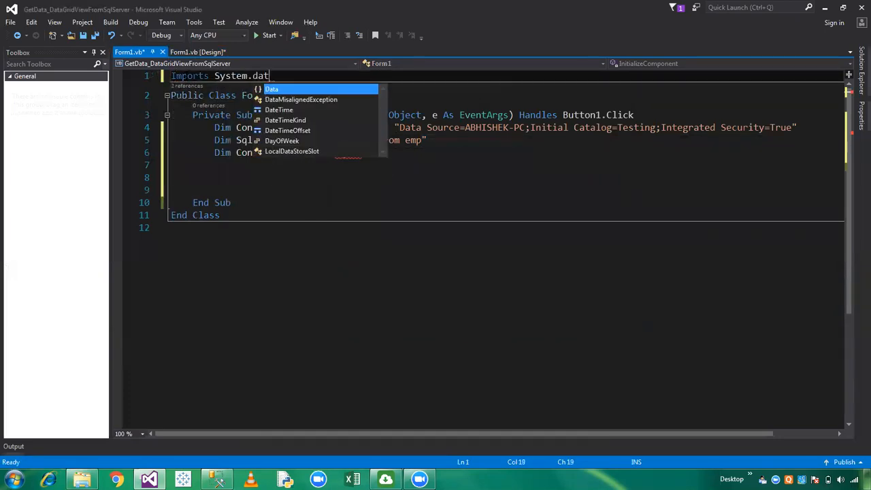
{"action": "type", "text": "Sl"}
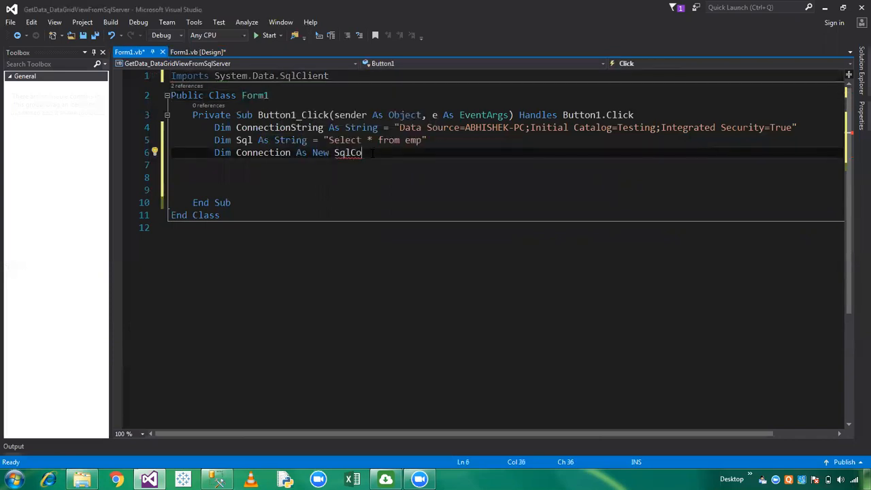
{"action": "type", "text": "SqlCo"}
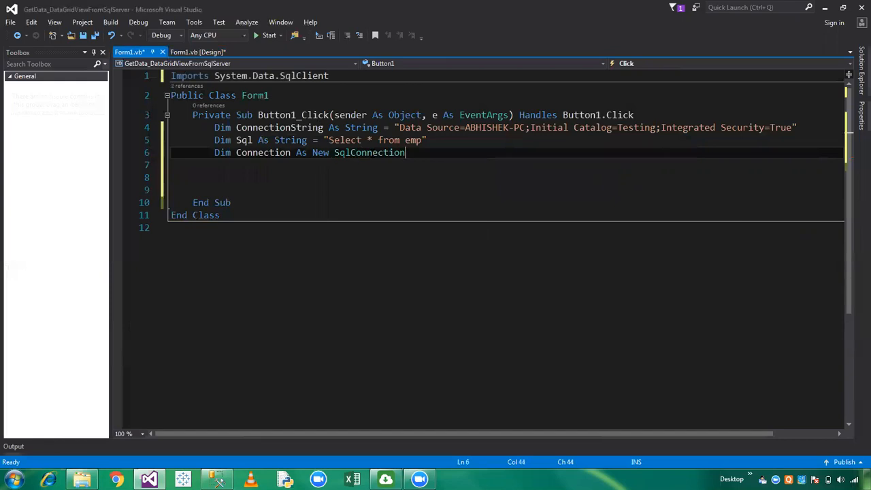
{"action": "type", "text": "("}
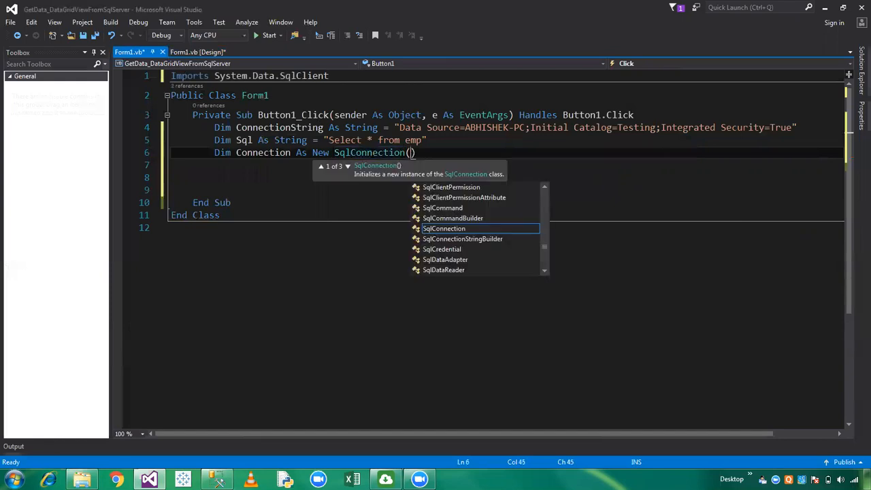
{"action": "type", "text": "ConnectionString"}
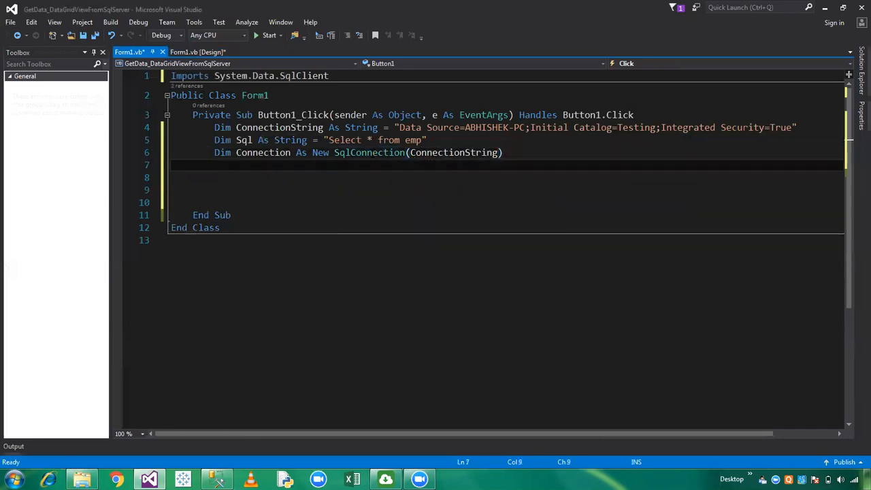
{"action": "type", "text": "D"}
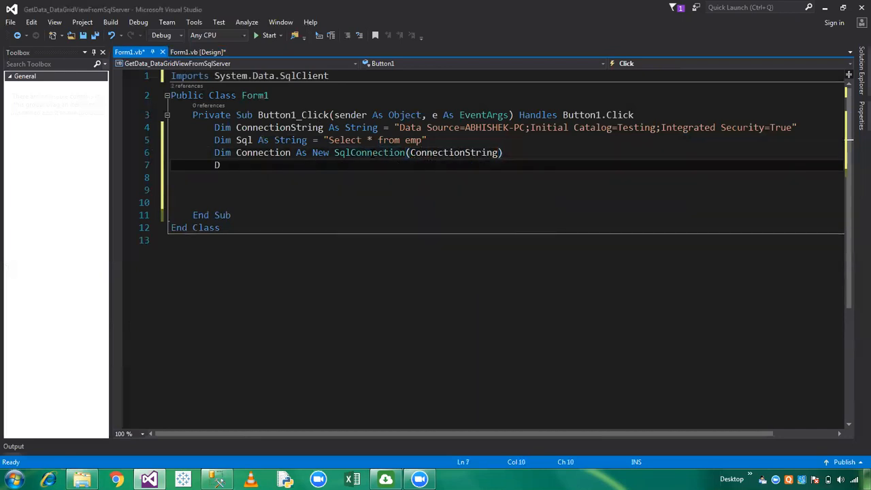
Step: Declare Dim DataAdapter As New SqlDataAdapter(Sql, Connection)
{"action": "type", "text": "im Data"}
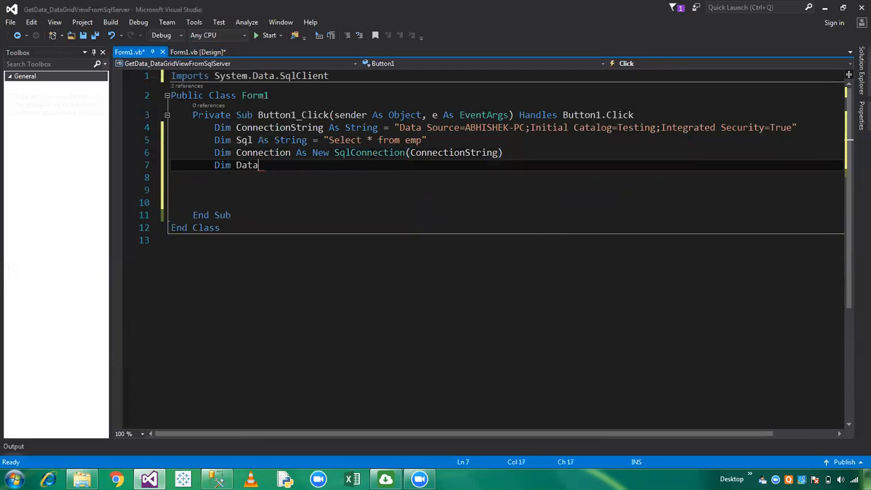
{"action": "type", "text": "Adapter As New SqlDataAdapter("}
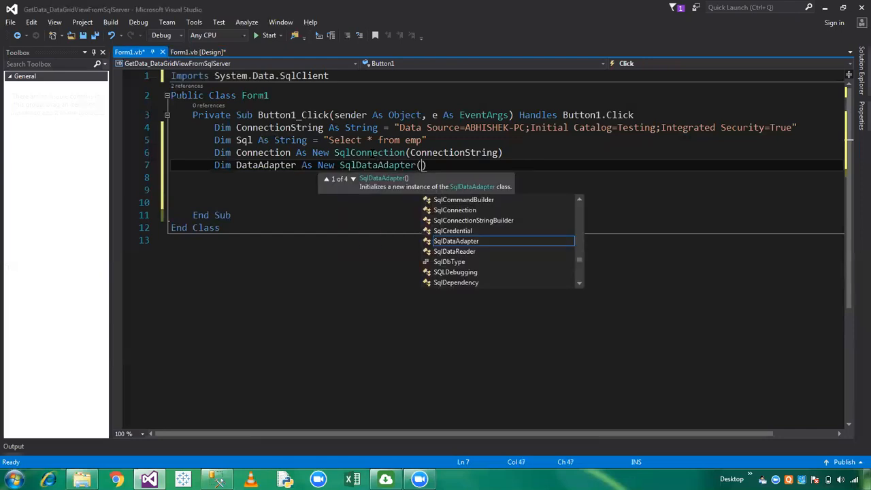
{"action": "type", "text": "Sq"}
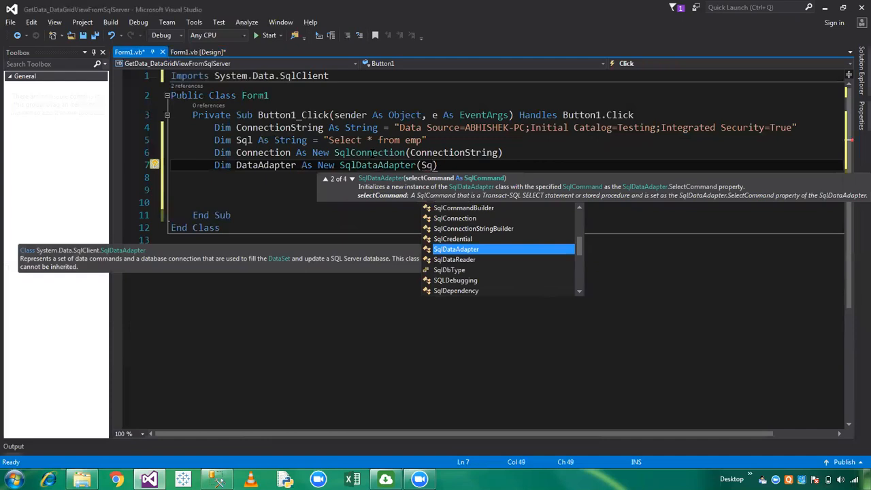
{"action": "type", "text": ","}
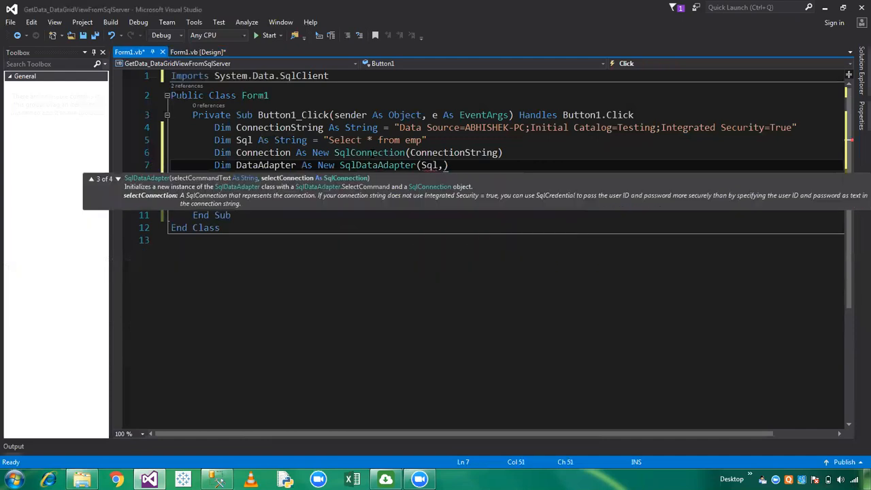
{"action": "type", "text": "C"}
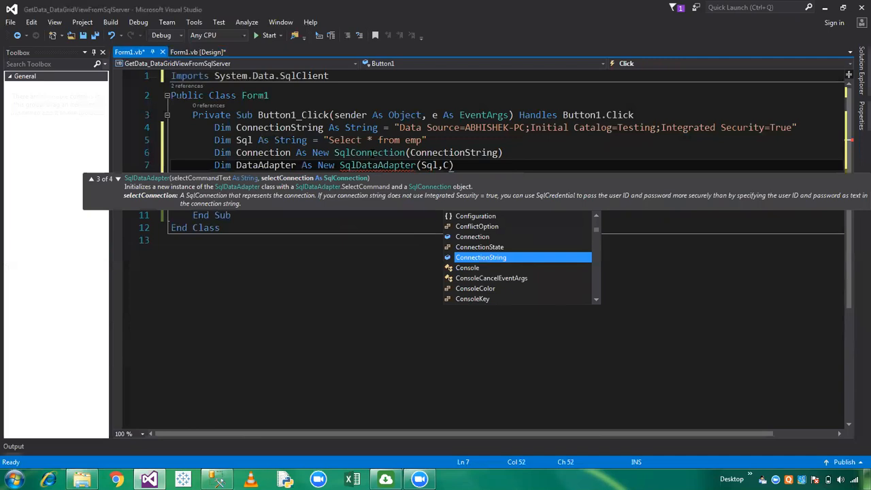
{"action": "type", "text": "onn"}
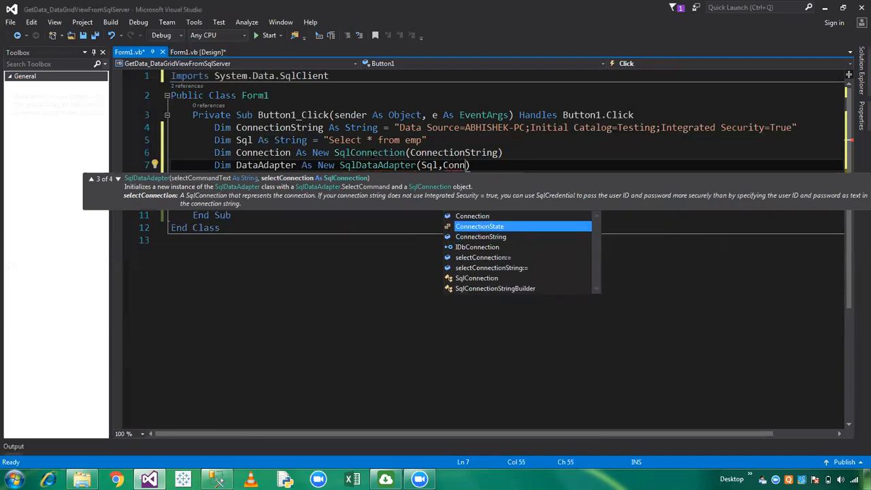
{"action": "type", "text": "Connection"}
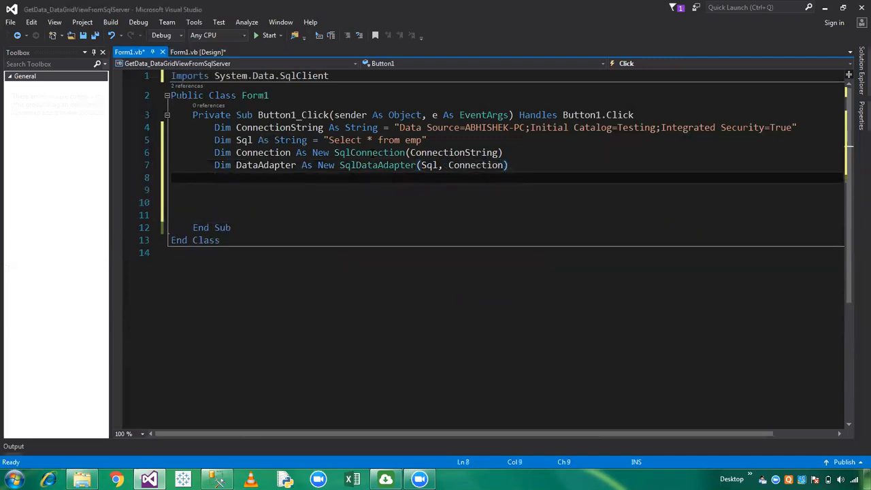
Step: Declare Dim DS As New DataSet() and call Connection.Open()
{"action": "type", "text": "Dim"}
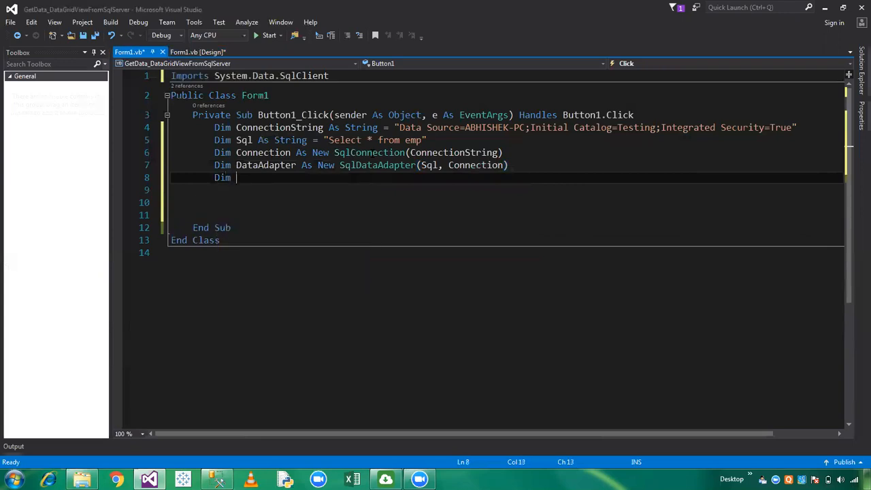
{"action": "type", "text": "DS As"}
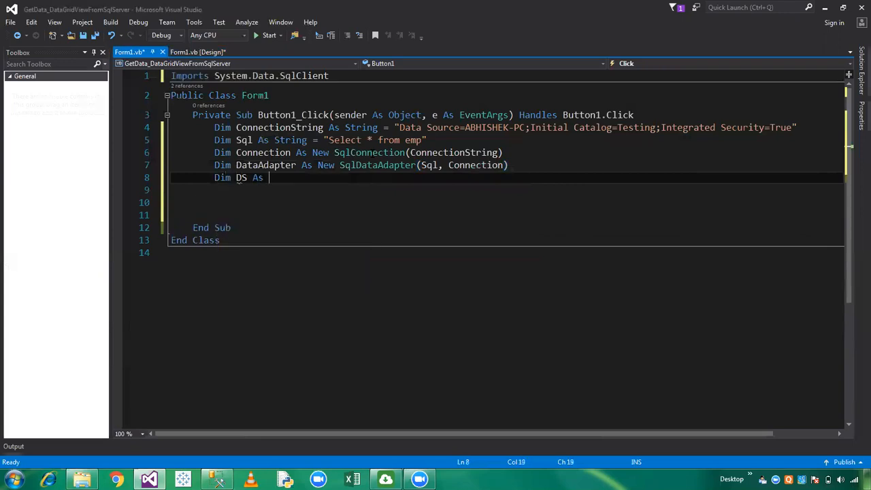
{"action": "type", "text": "New DataSet"}
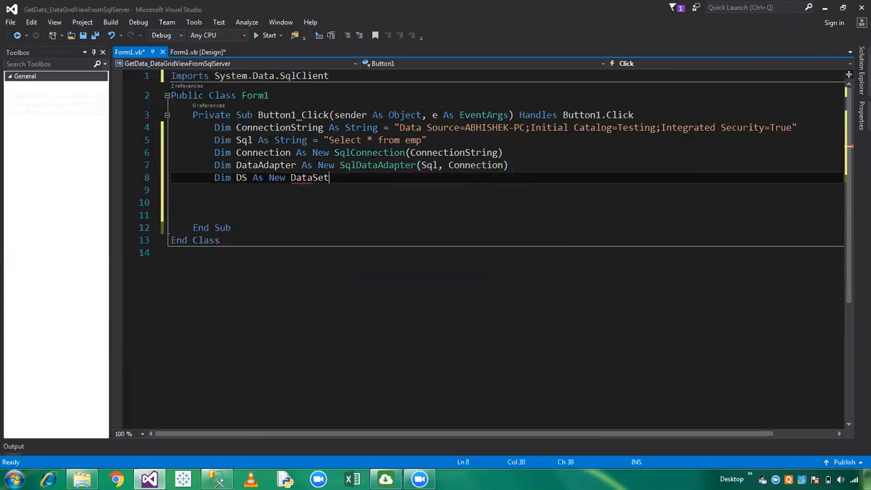
{"action": "type", "text": "()"}
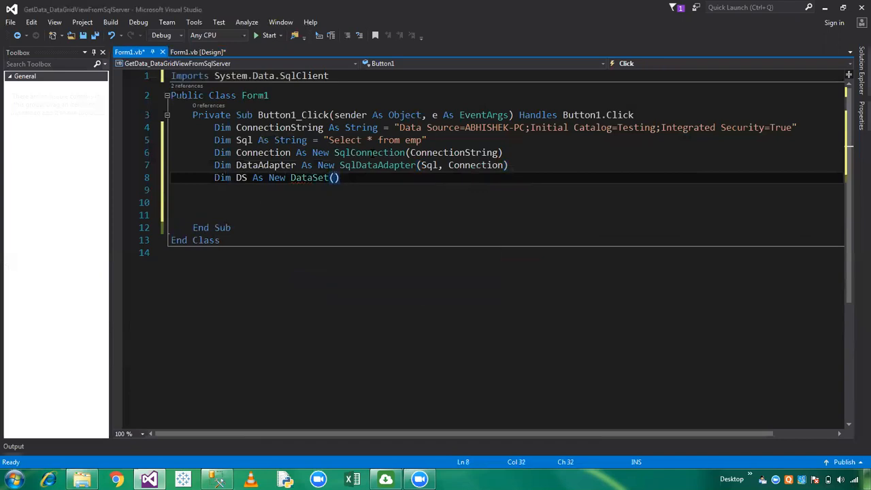
{"action": "type", "text": "Connection.Open("}
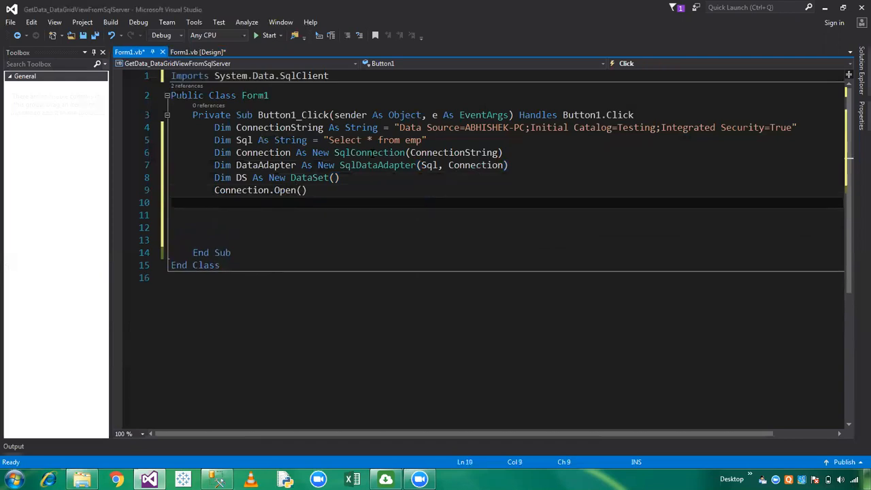
Step: Fill the DataSet with DataAdapter.Fill(DS, "emp")
{"action": "type", "text": "data"}
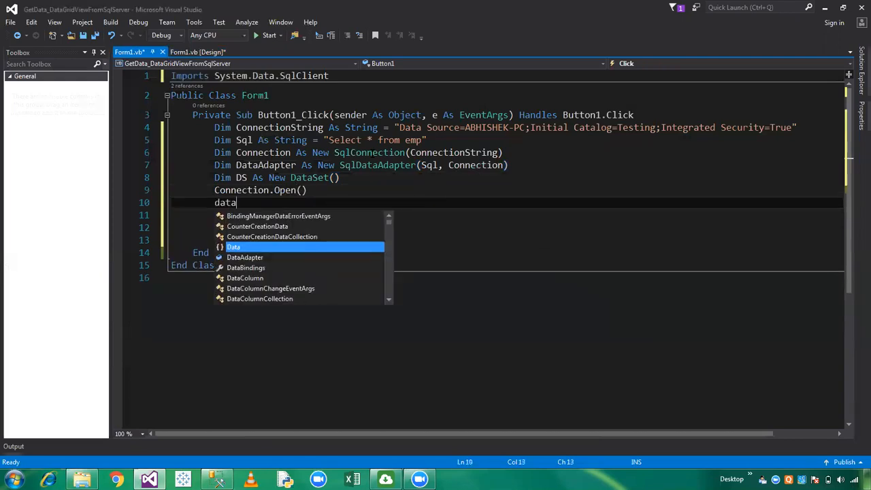
{"action": "type", "text": "DataAdapter.f"}
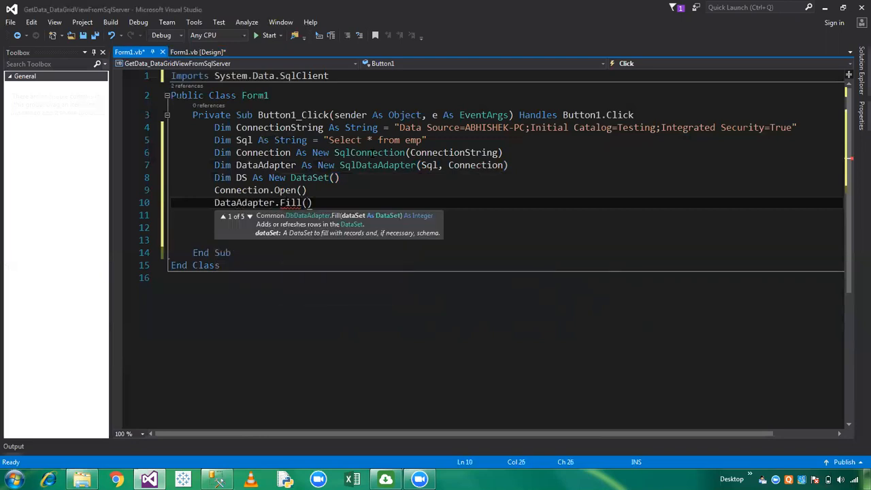
{"action": "type", "text": "DS,"}
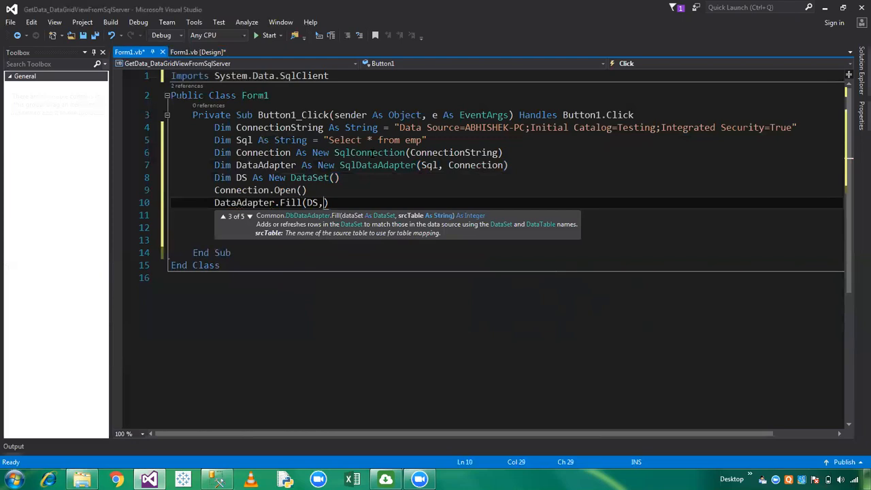
{"action": "type", "text": "\"emp\""}
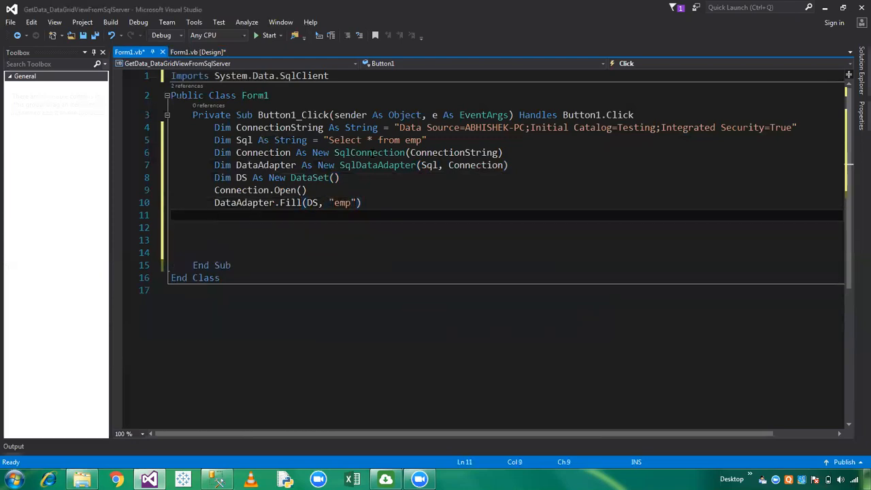
Step: Set DataGridView1.DataSource = DS
{"action": "type", "text": "d"}
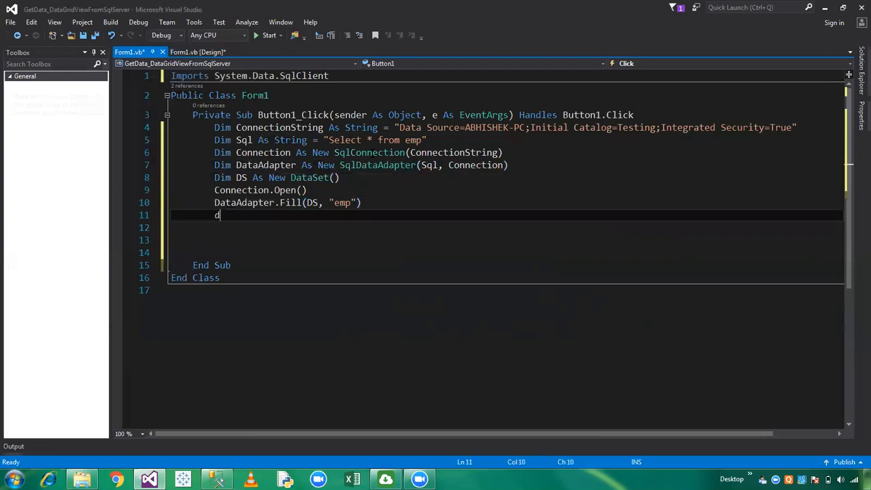
{"action": "type", "text": "datagri"}
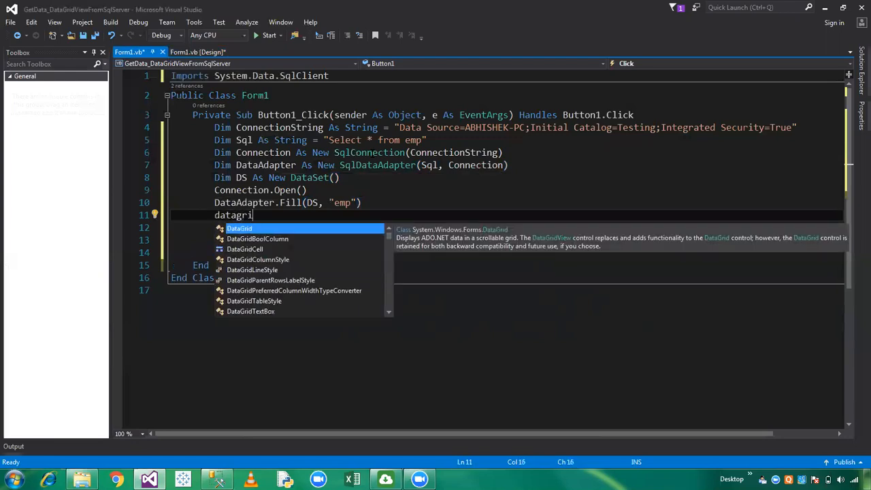
{"action": "type", "text": "View1"}
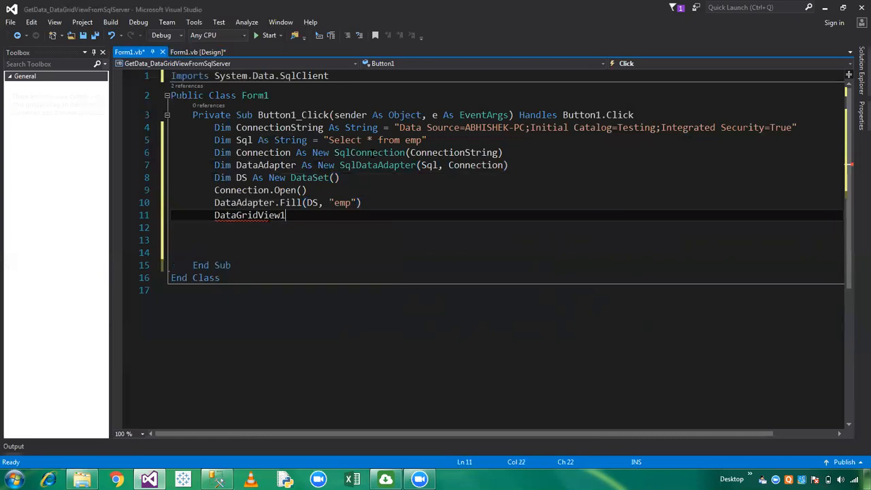
{"action": "type", "text": ".dataSource="}
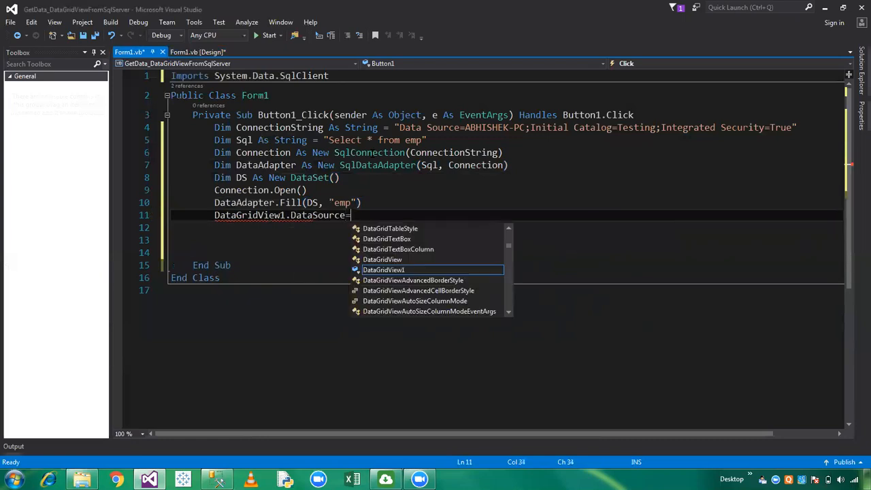
{"action": "type", "text": "DS"}
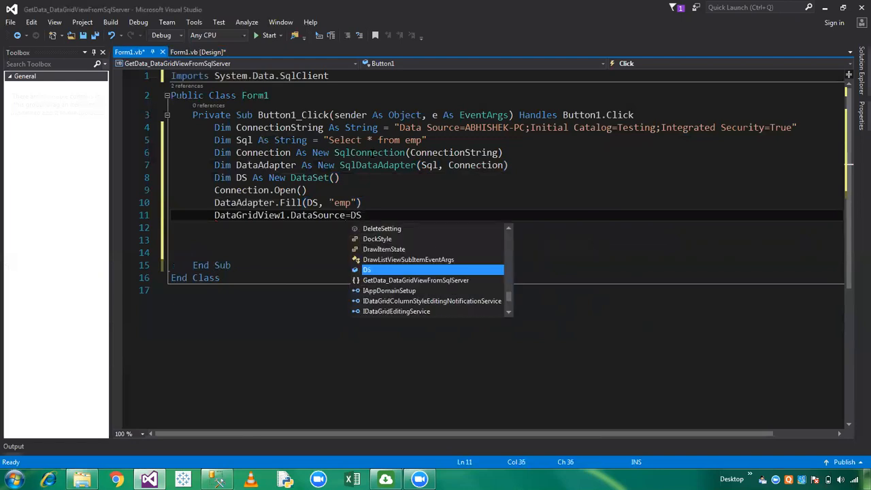
Step: Set DataGridView1.DataMember = "emp"
{"action": "type", "text": "Datagr"}
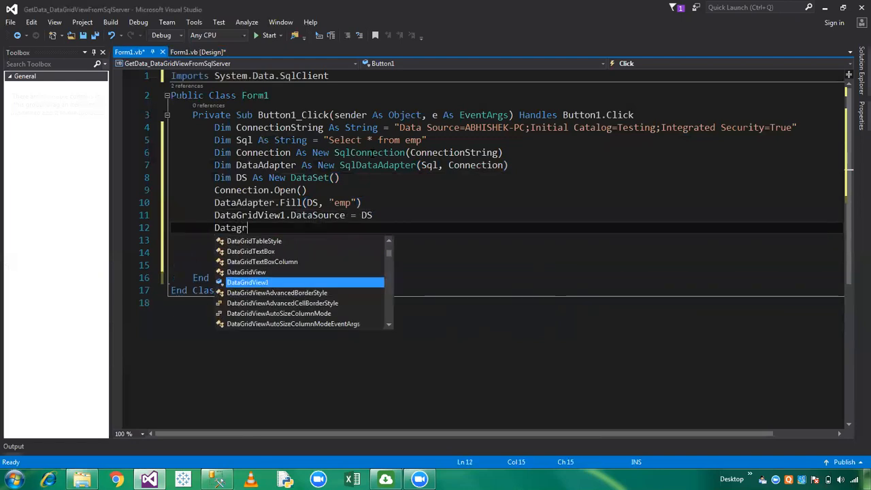
{"action": "type", "text": "id"}
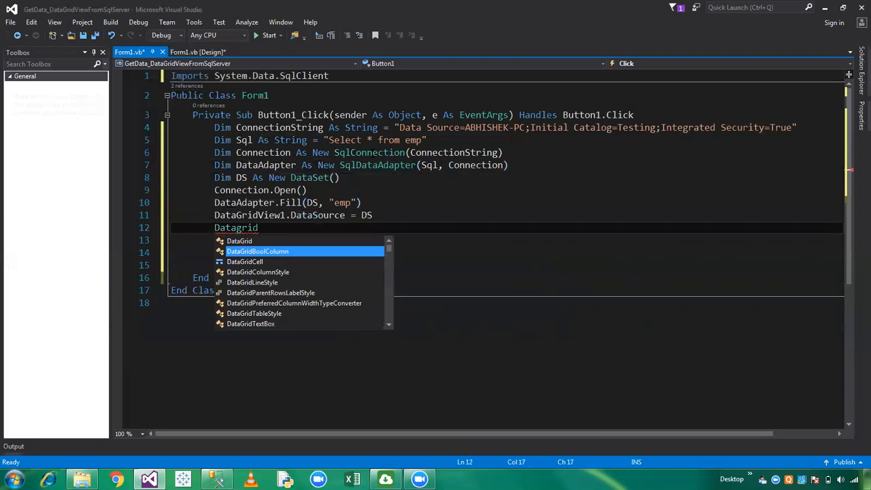
{"action": "type", "text": "vi"}
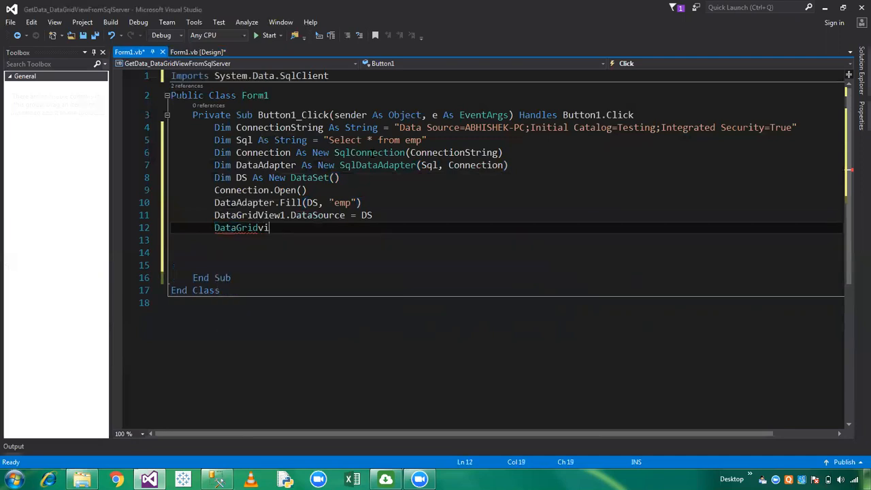
{"action": "type", "text": "ew1"}
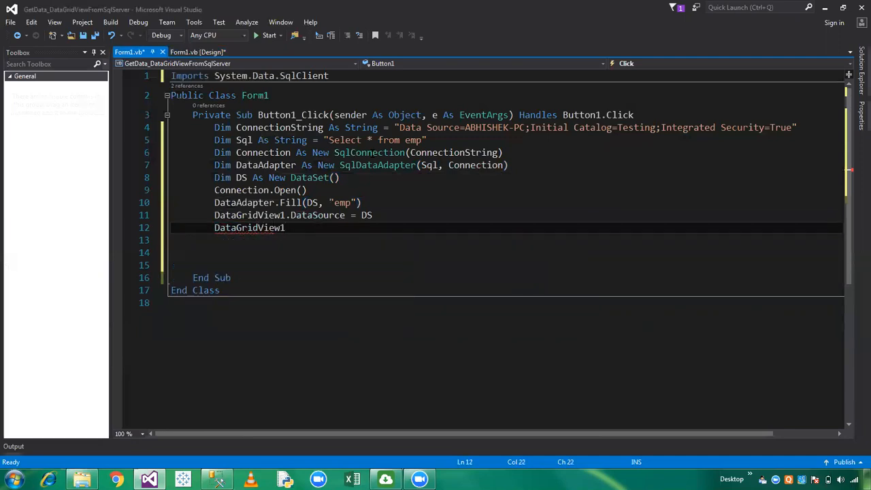
{"action": "type", "text": ".dataMember="}
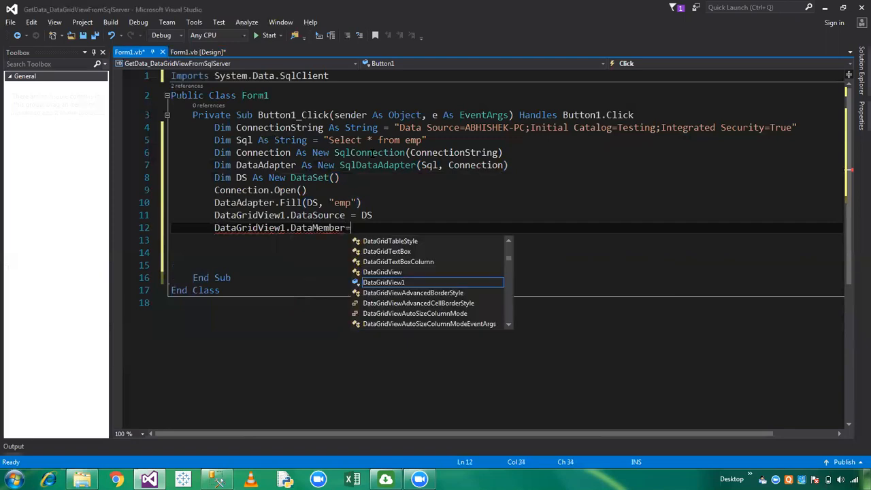
{"action": "type", "text": "\"emp"}
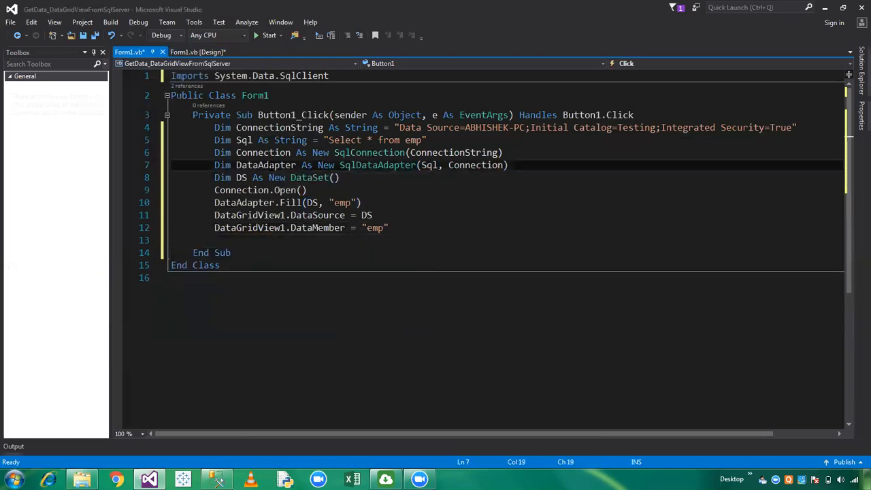
Step: Start the project and use Get Data to fill the grid with the employee rows
{"action": "left_click", "coordinate": [269, 35]}
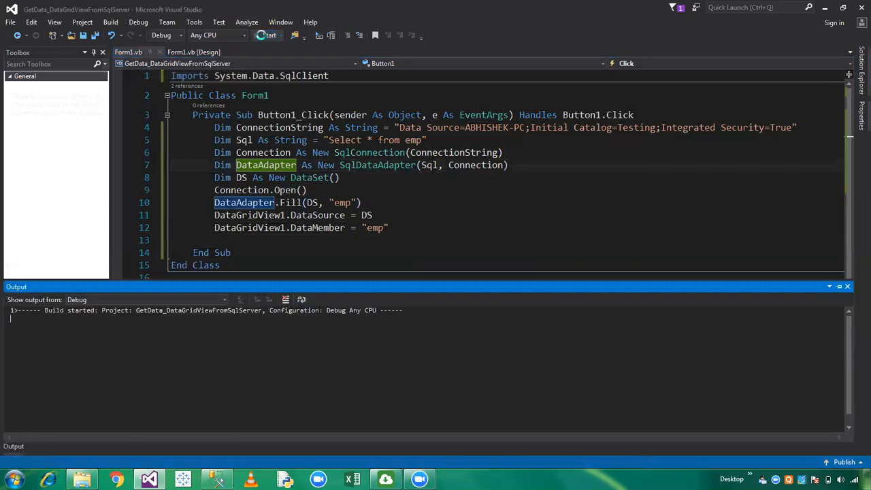
{"action": "left_click", "coordinate": [267, 36]}
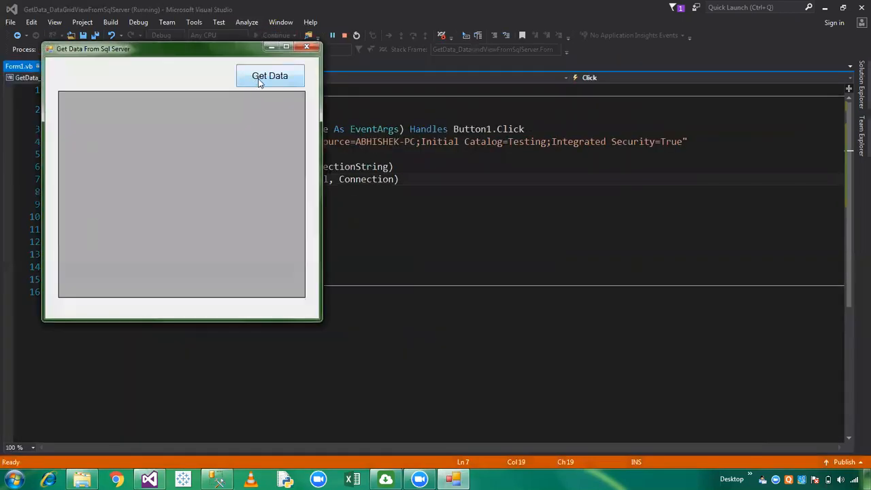
{"action": "left_click", "coordinate": [269, 76]}
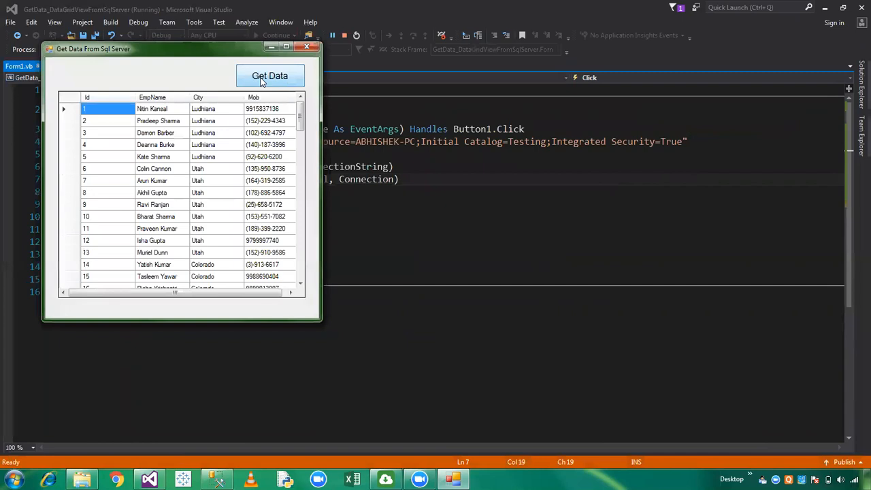
{"action": "mouse_move", "coordinate": [258, 104]}
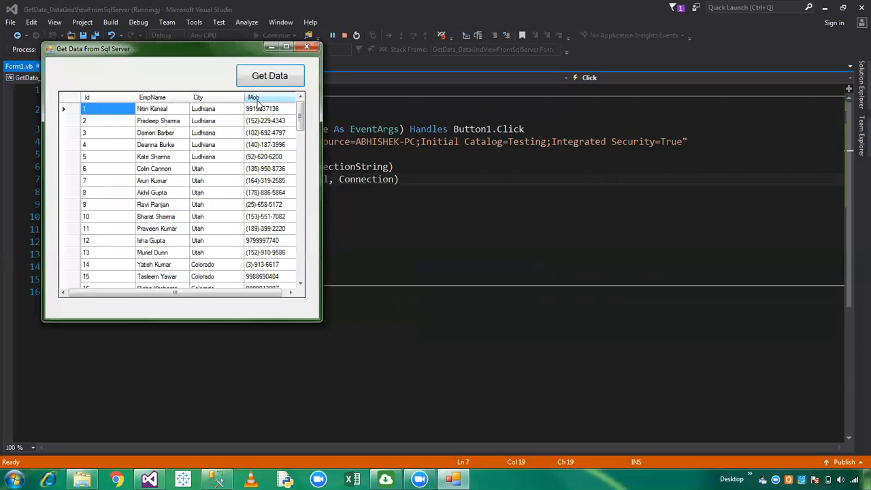
{"action": "mouse_move", "coordinate": [259, 107]}
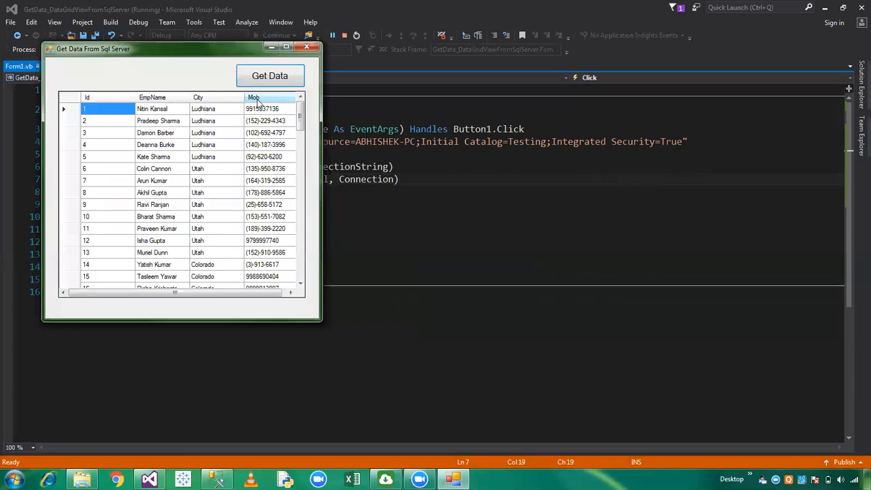